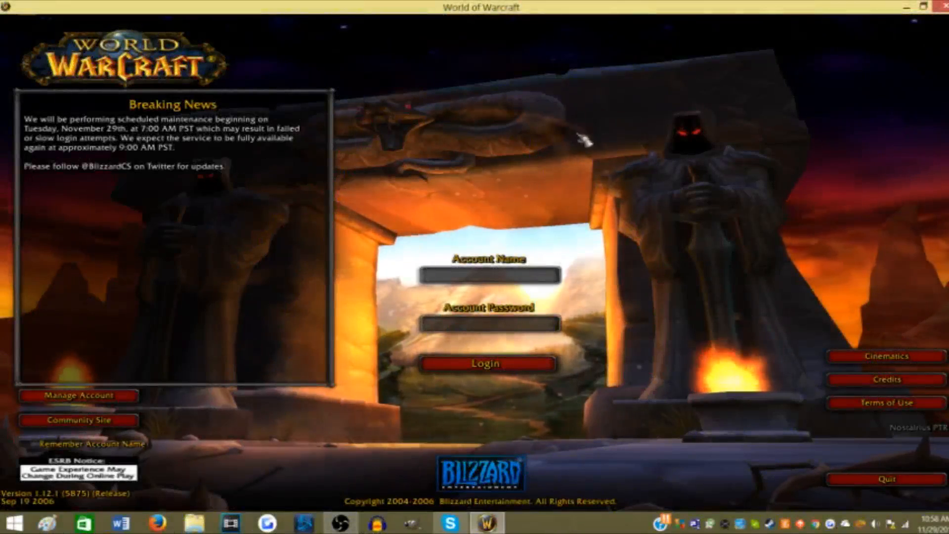
mouse_move(536, 199)
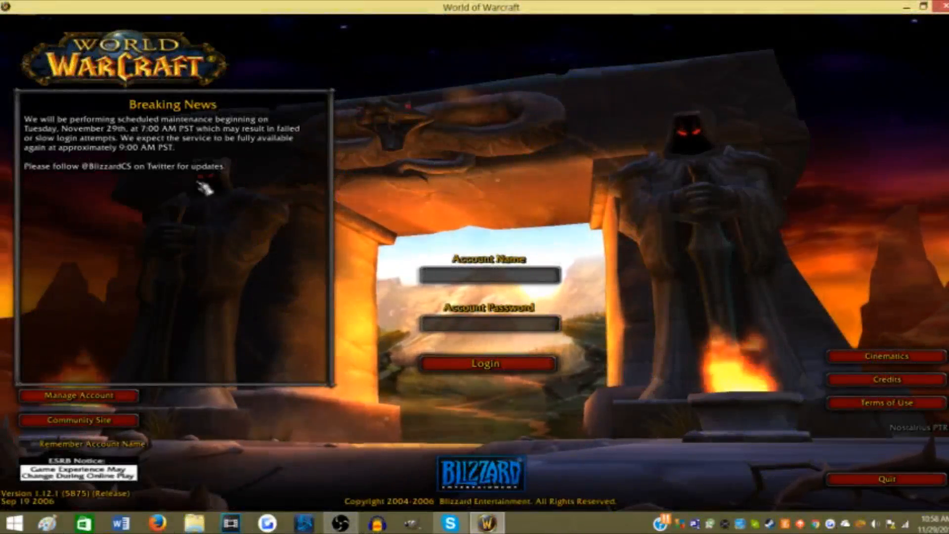
mouse_move(920, 43)
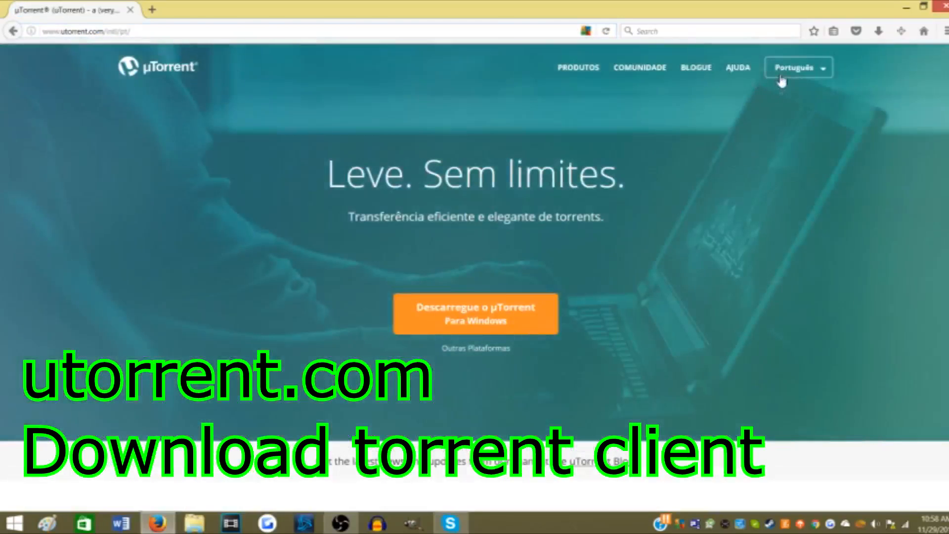
- Switch the uTorrent site language to English and start the uTorrent for Windows download
click(798, 67)
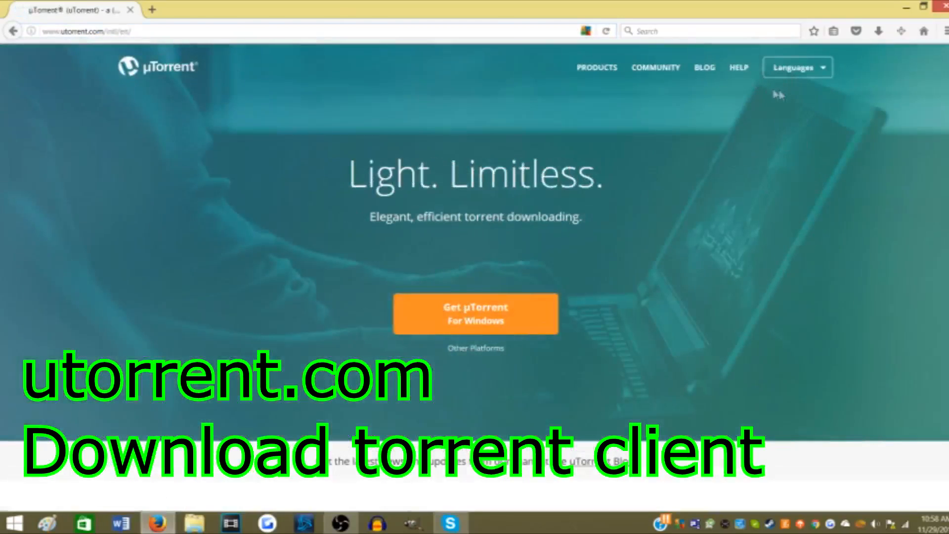
click(475, 314)
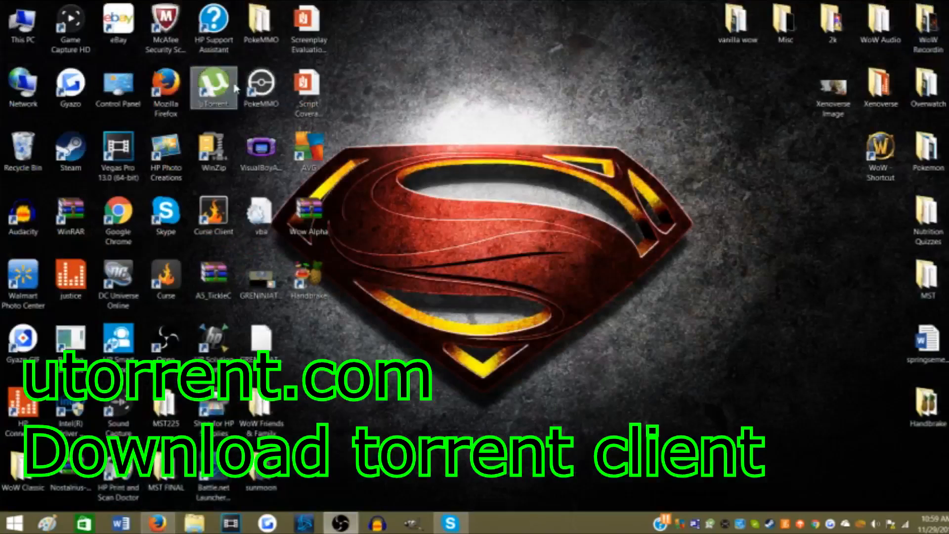
mouse_move(213, 88)
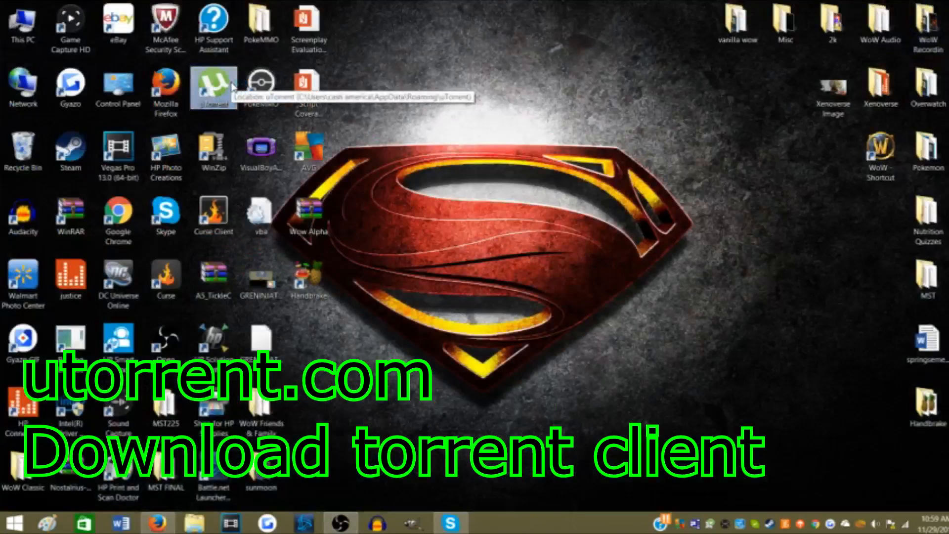
- Launch uTorrent from the desktop shortcut and select the World of Warcraft 1.12 Client.rar torrent
double_click(213, 88)
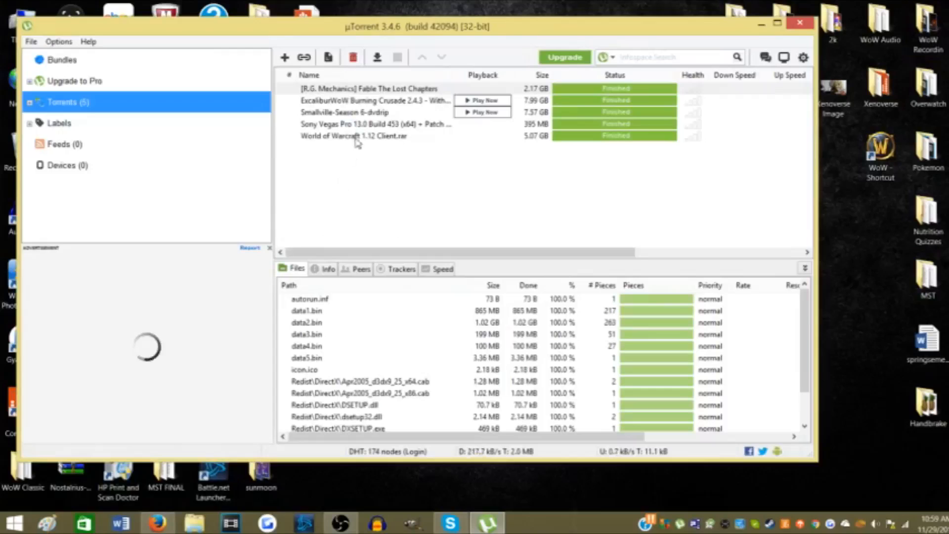
click(353, 135)
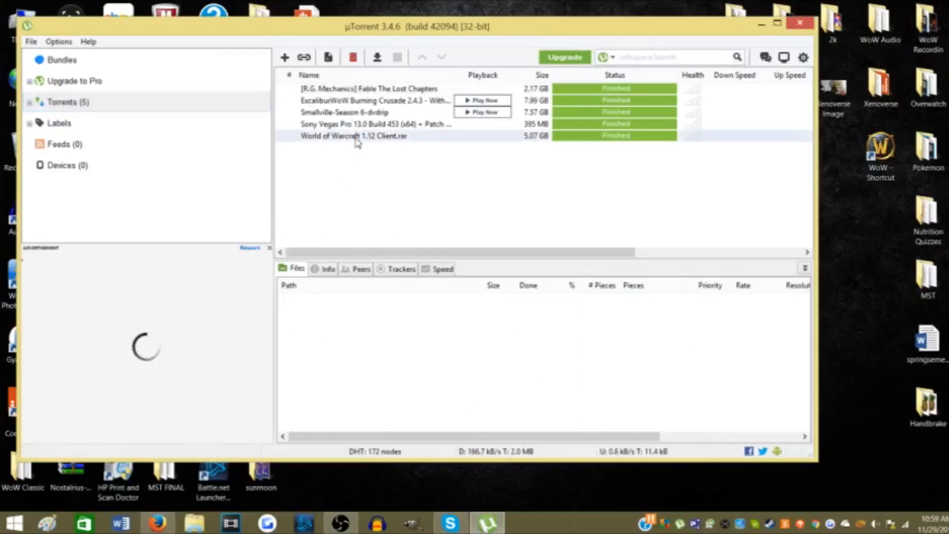
click(354, 136)
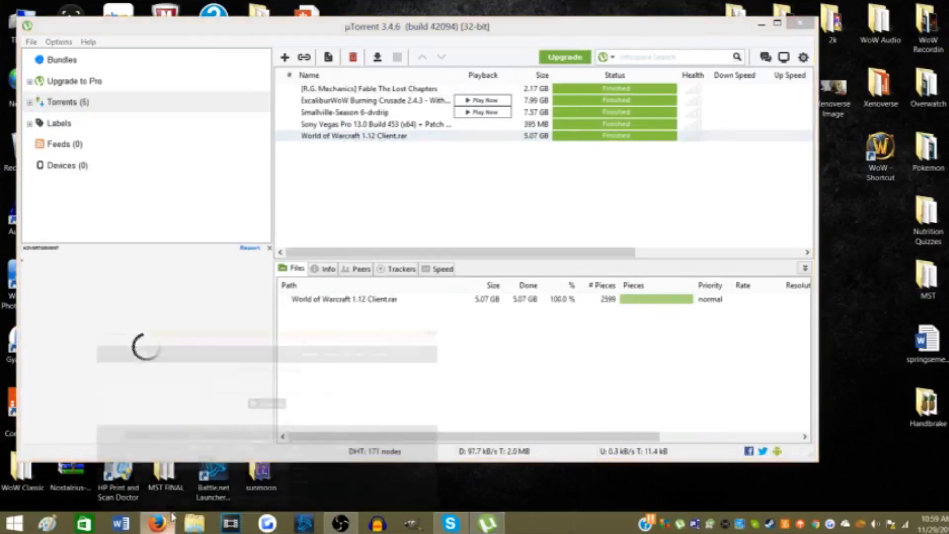
- Go to google.com, search for "kronos wow" and choose the Kronos WoW result
click(157, 522)
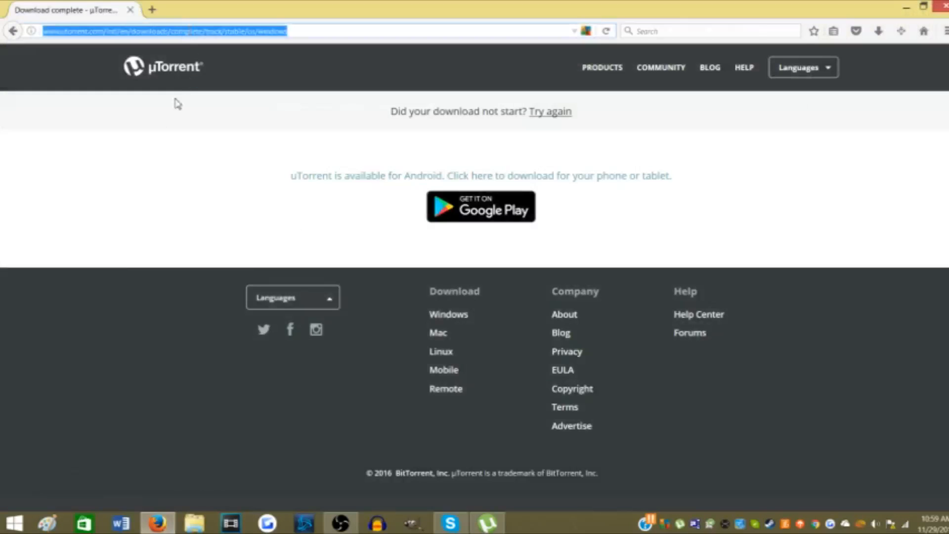
text(google.com)
text(k)
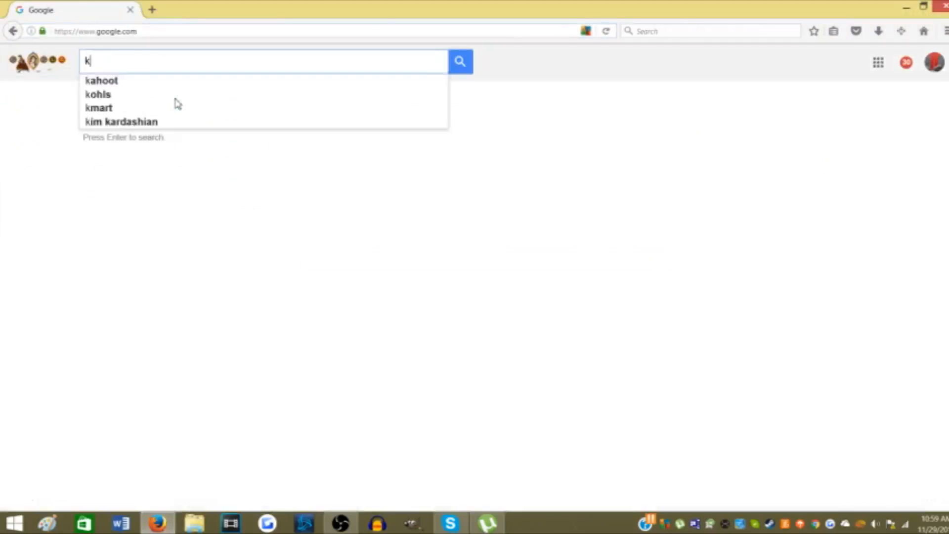
text(ronos wow)
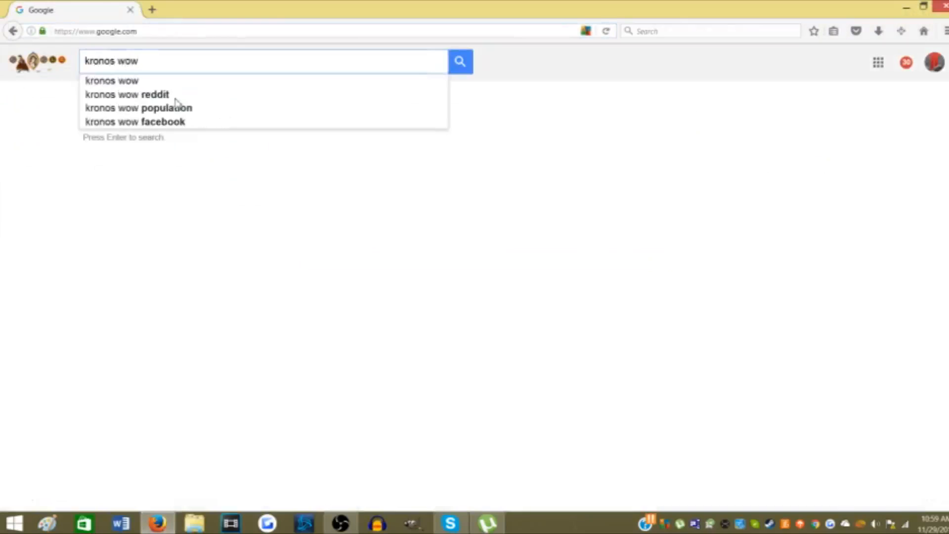
key(Return)
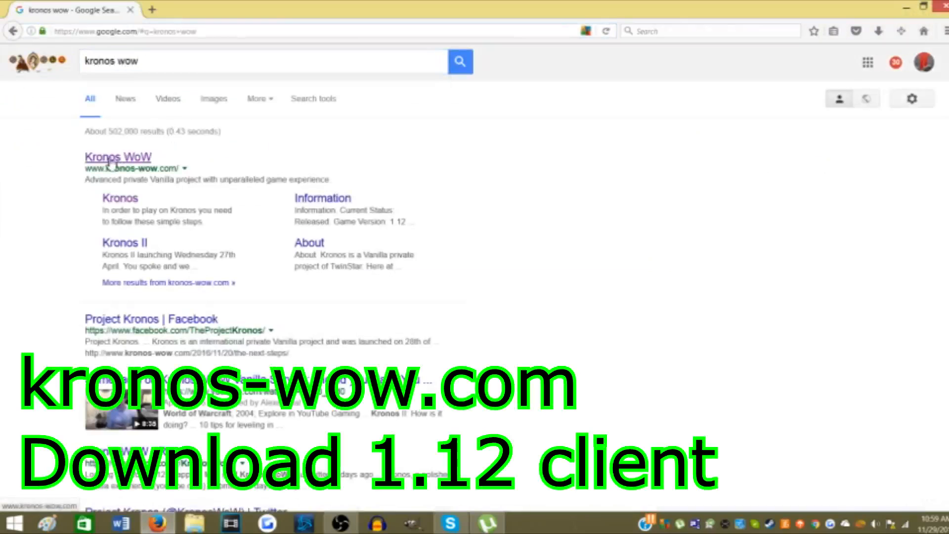
click(118, 157)
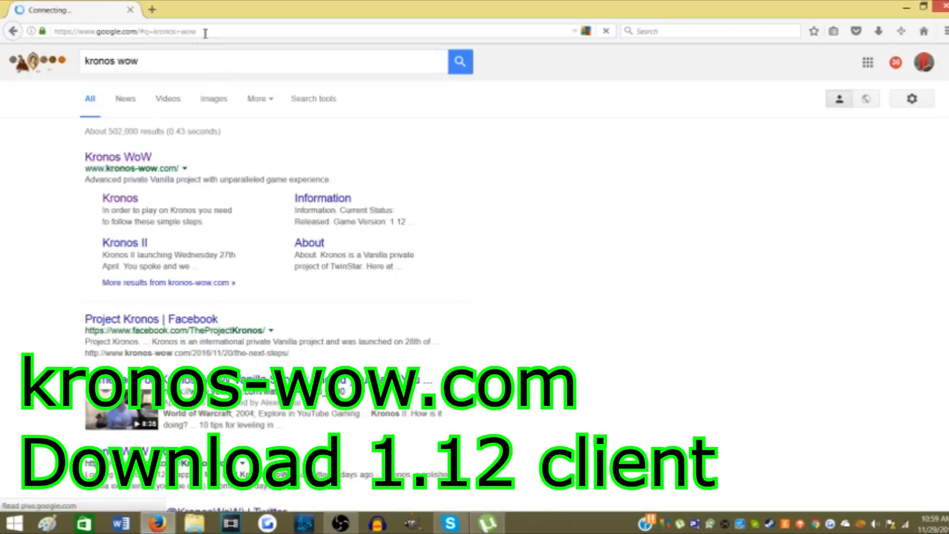
mouse_move(286, 299)
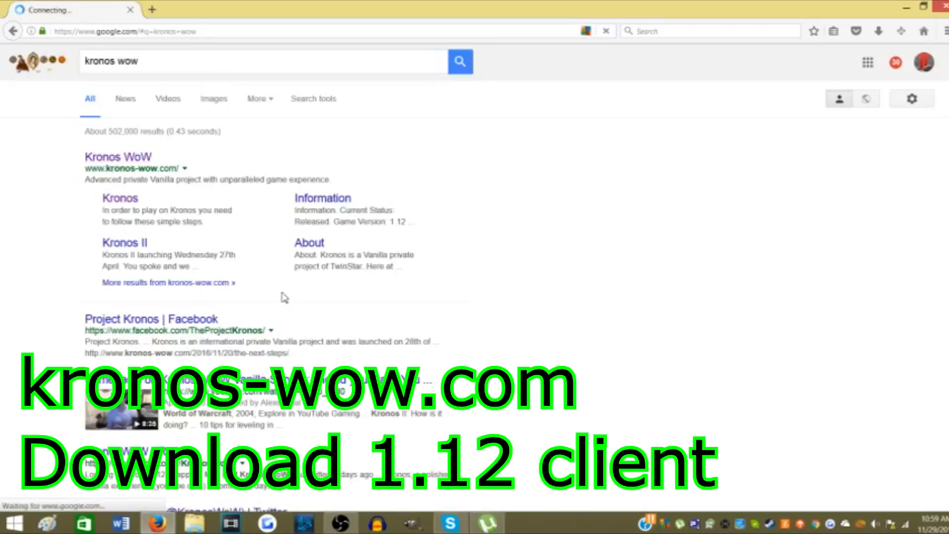
- Load the kronos-wow.com homepage and look over it
click(118, 157)
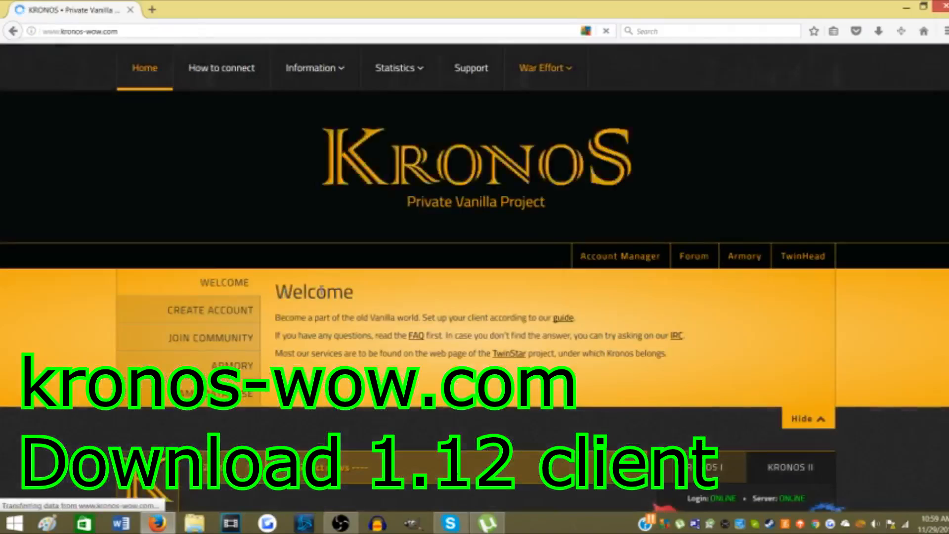
scroll(down, 3)
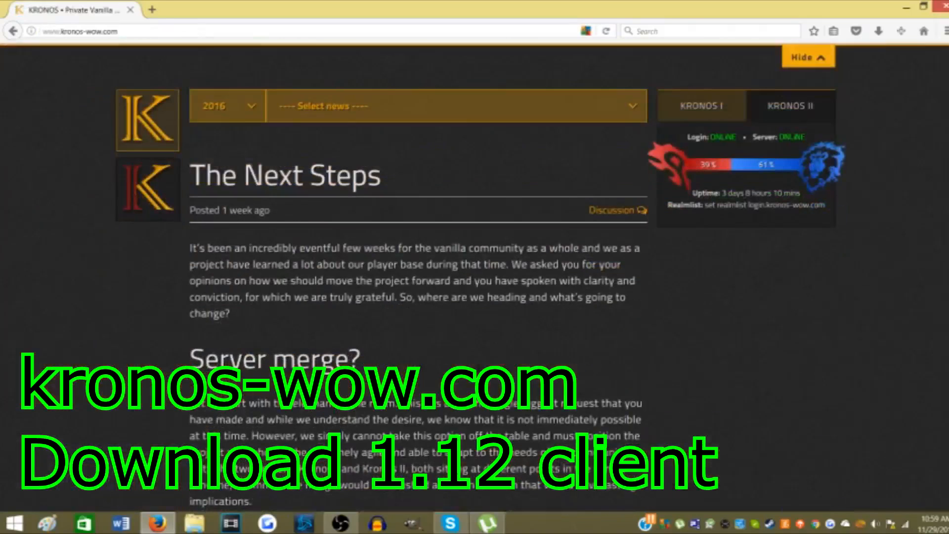
scroll(up, 3)
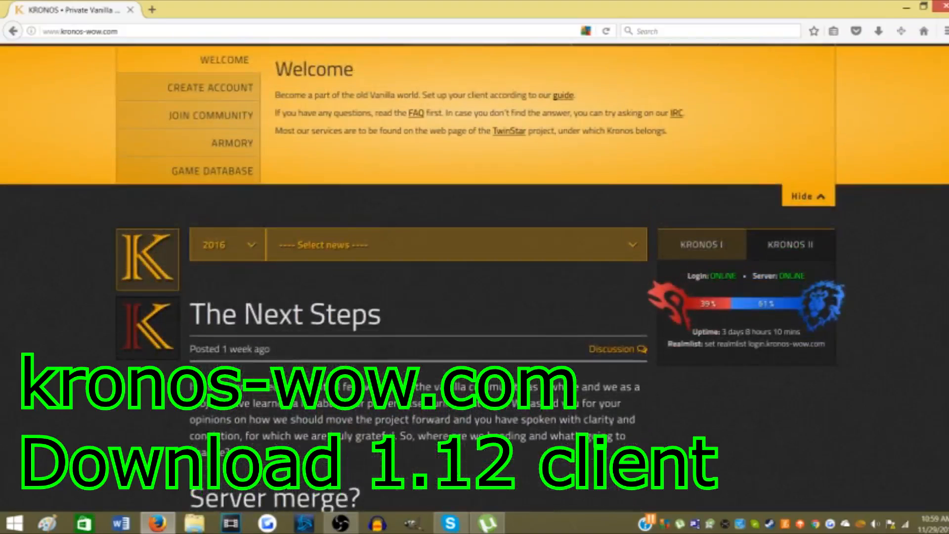
scroll(up, 3)
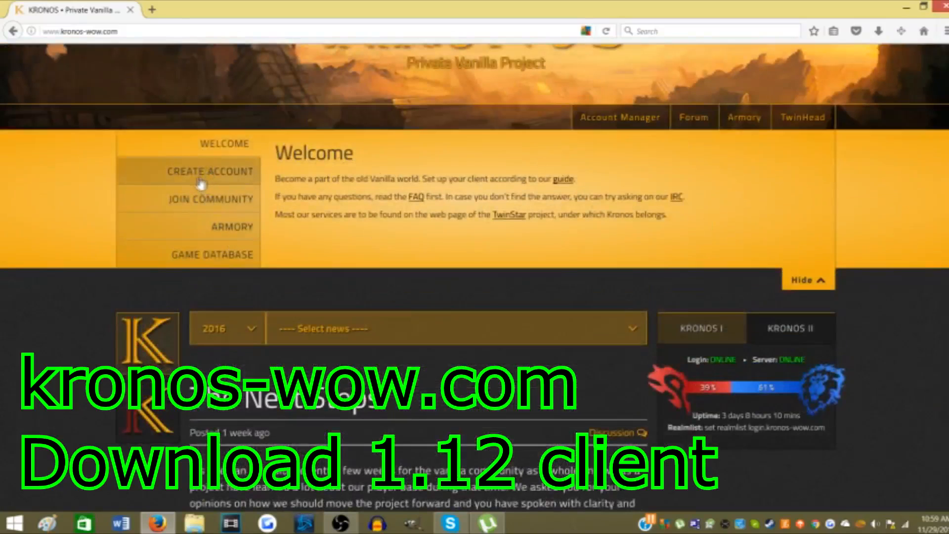
- Show the Create Account information in the welcome panel, then select the address bar
click(207, 199)
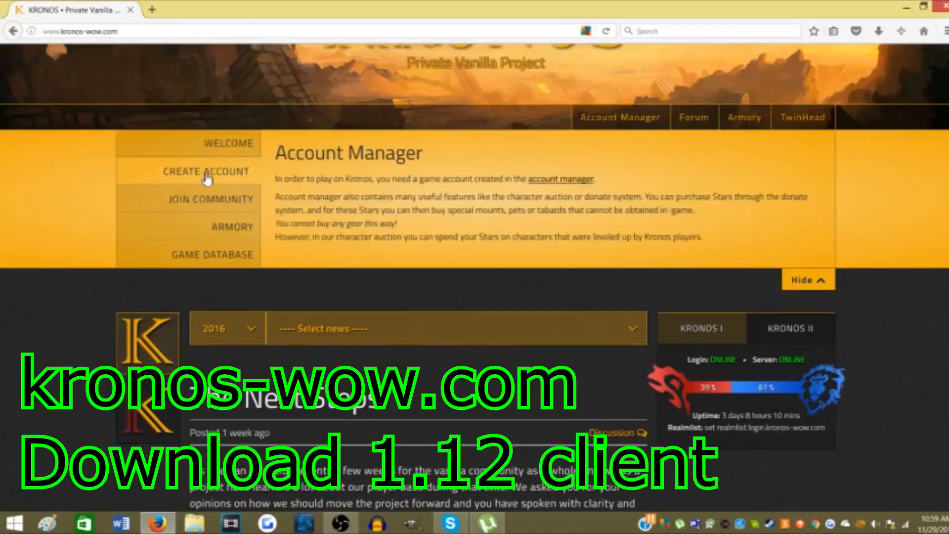
mouse_move(278, 116)
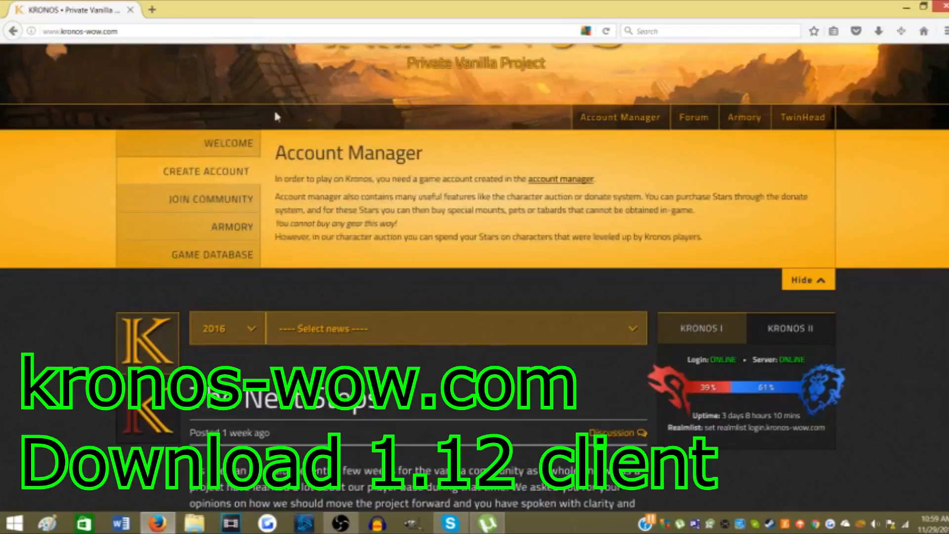
scroll(down, 3)
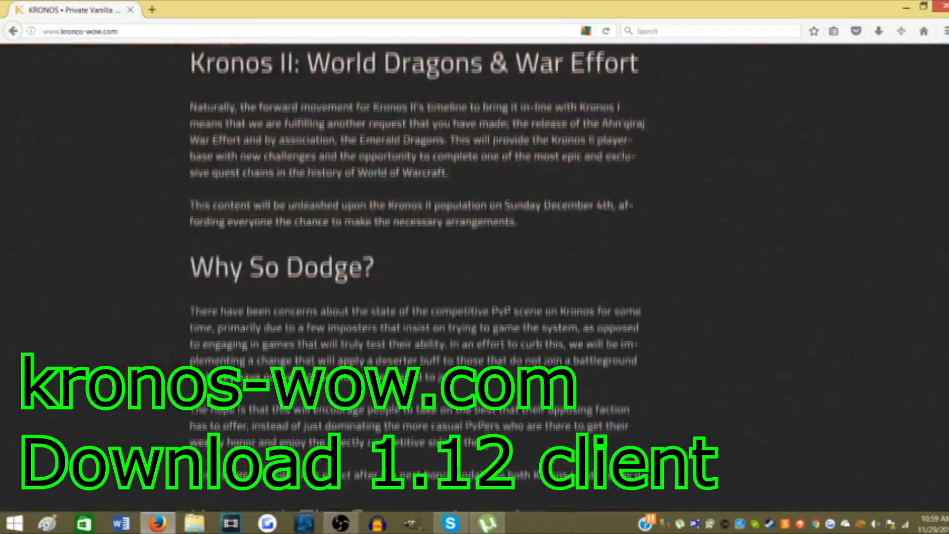
scroll(up, 3)
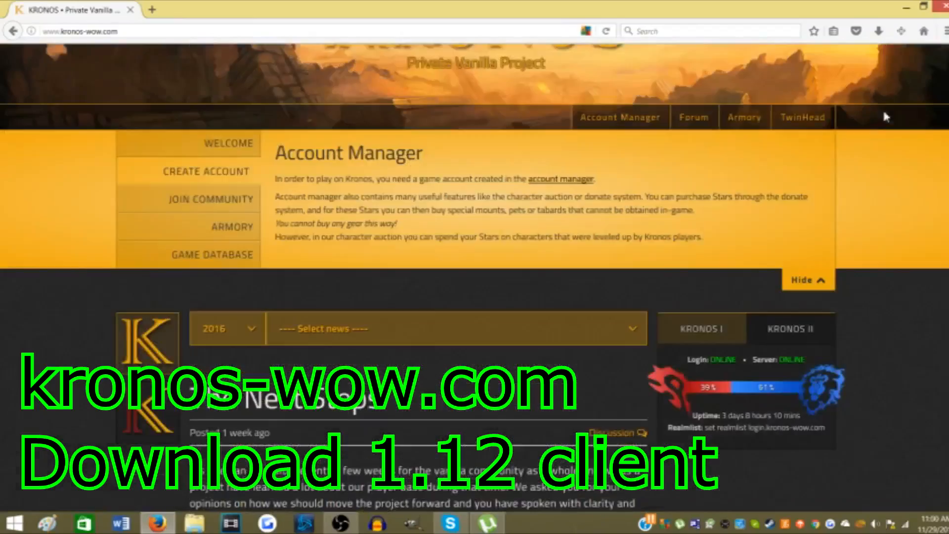
scroll(up, 3)
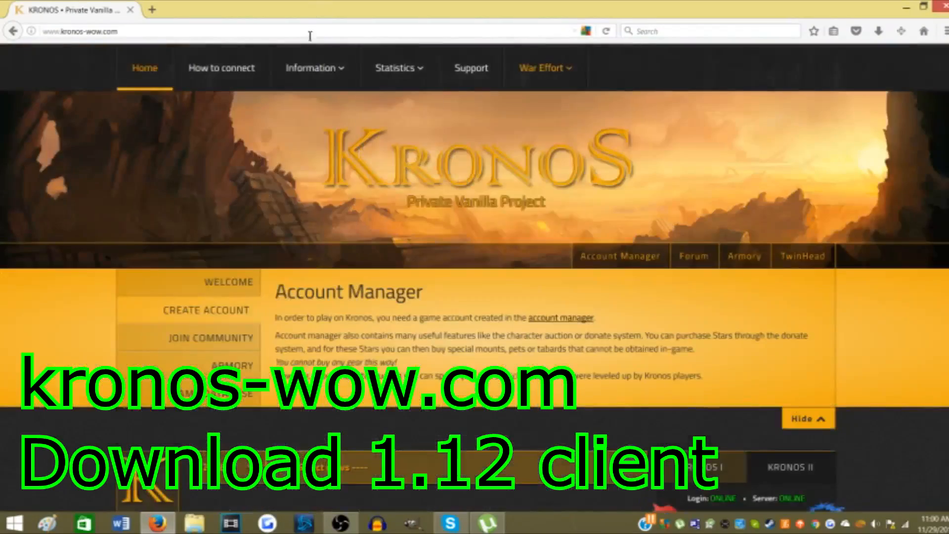
click(78, 30)
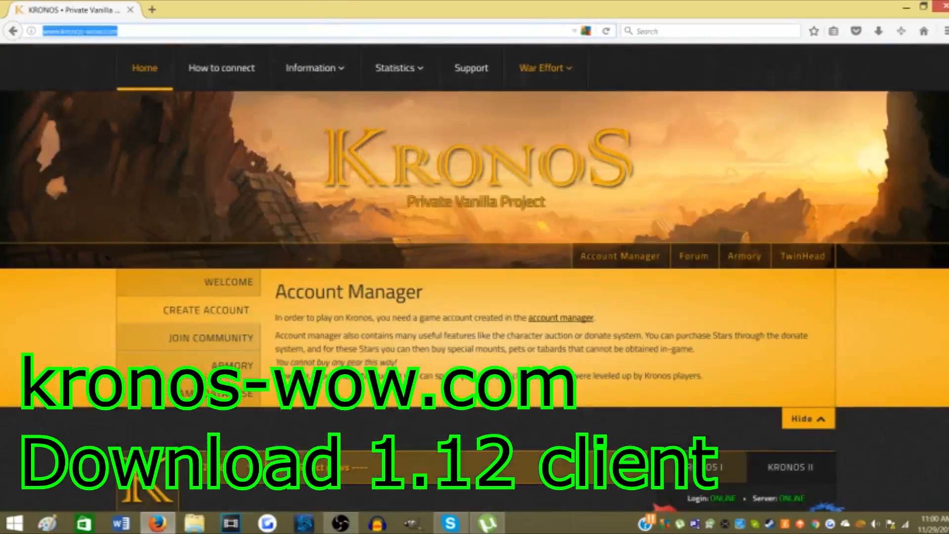
- Go to the How to connect page and follow the Client.torrent link under step 1
click(221, 67)
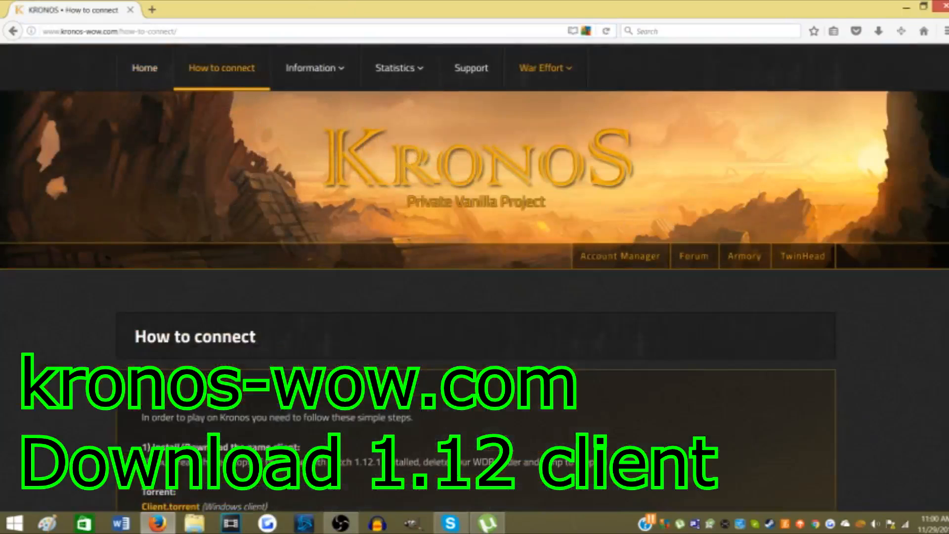
scroll(down, 3)
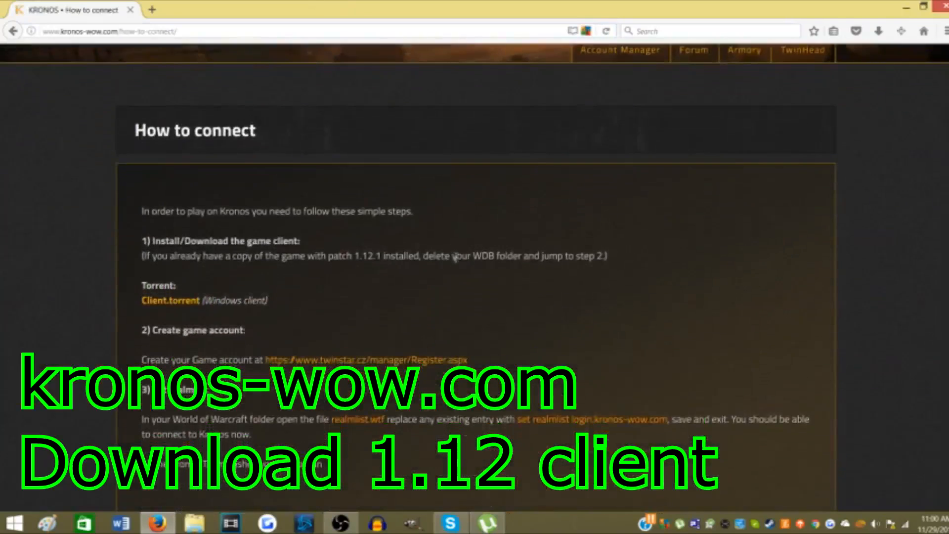
mouse_move(170, 300)
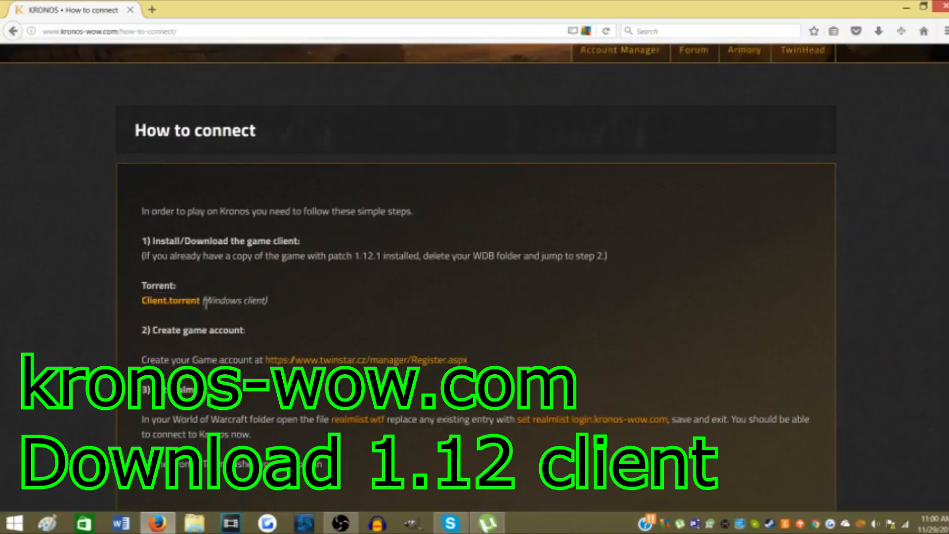
click(170, 300)
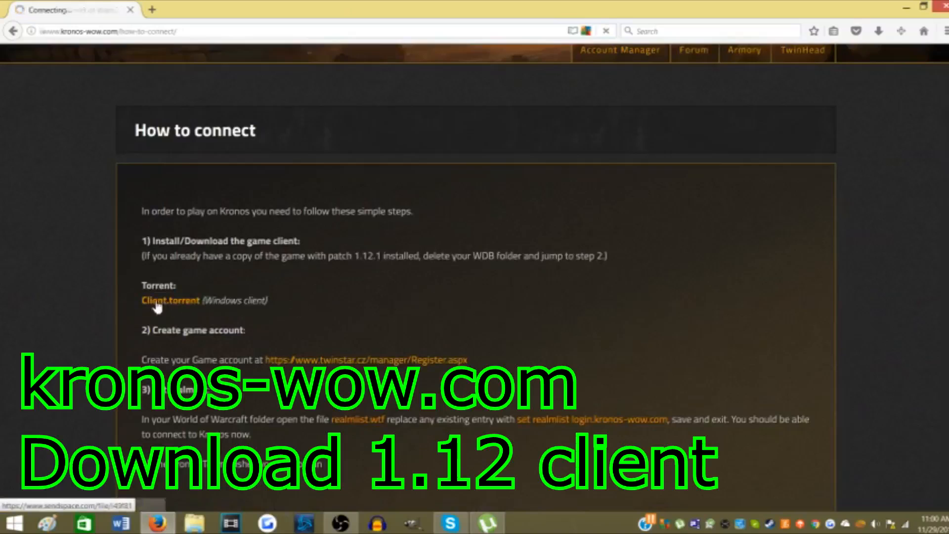
- Download World of Warcraft 1.12.torrent from the Sendspace page
click(171, 300)
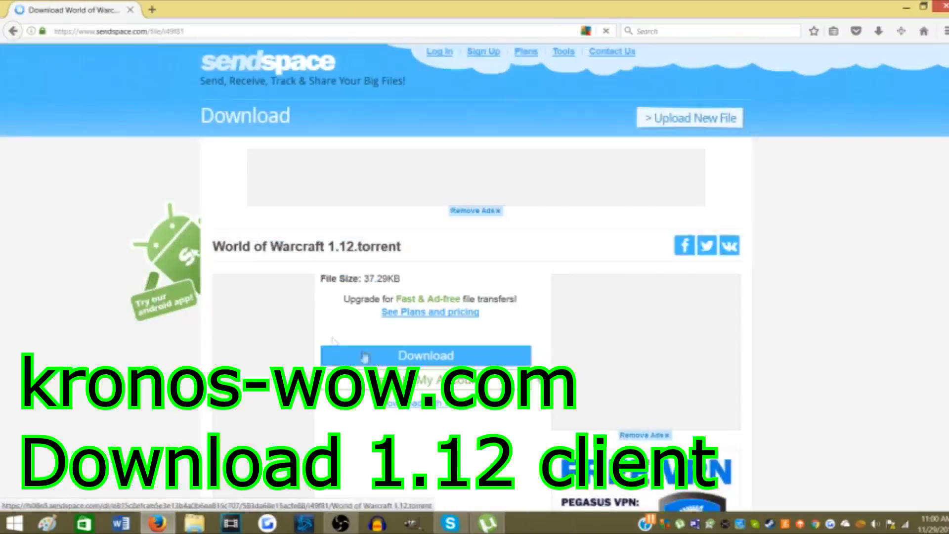
click(425, 355)
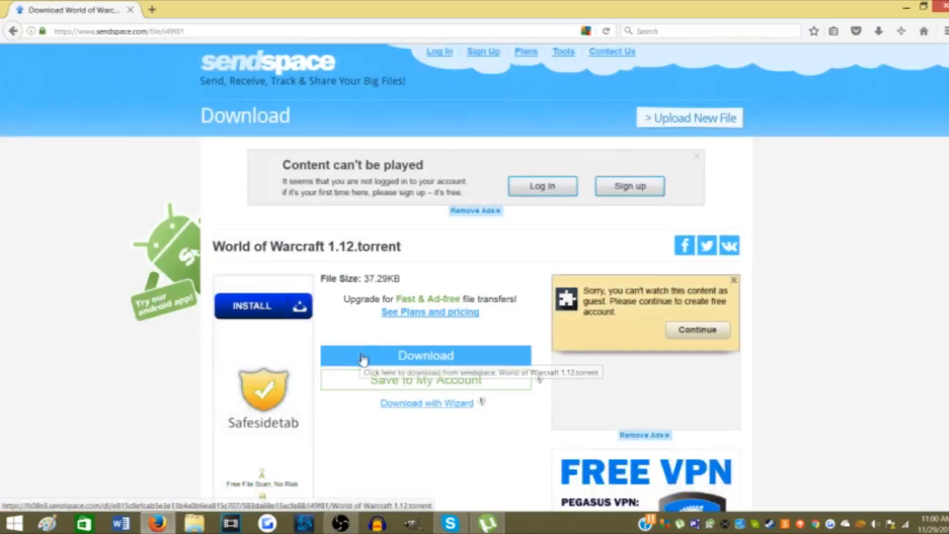
click(425, 356)
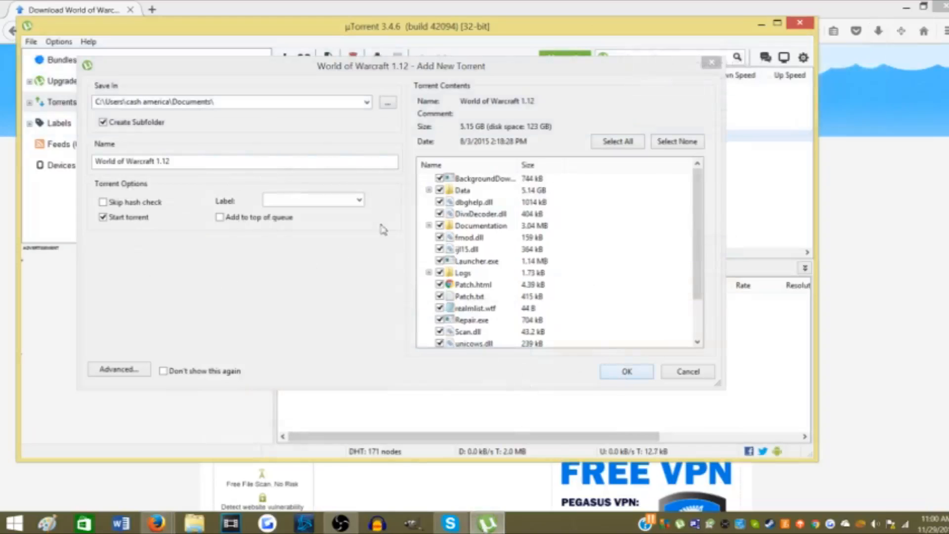
- Confirm the Documents save path and add the World of Warcraft 1.12 torrent
click(366, 102)
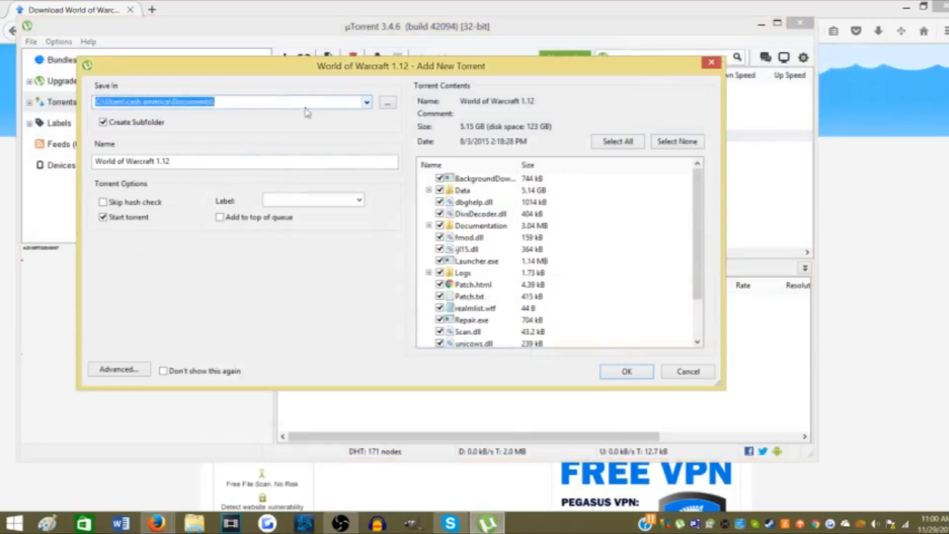
mouse_move(394, 139)
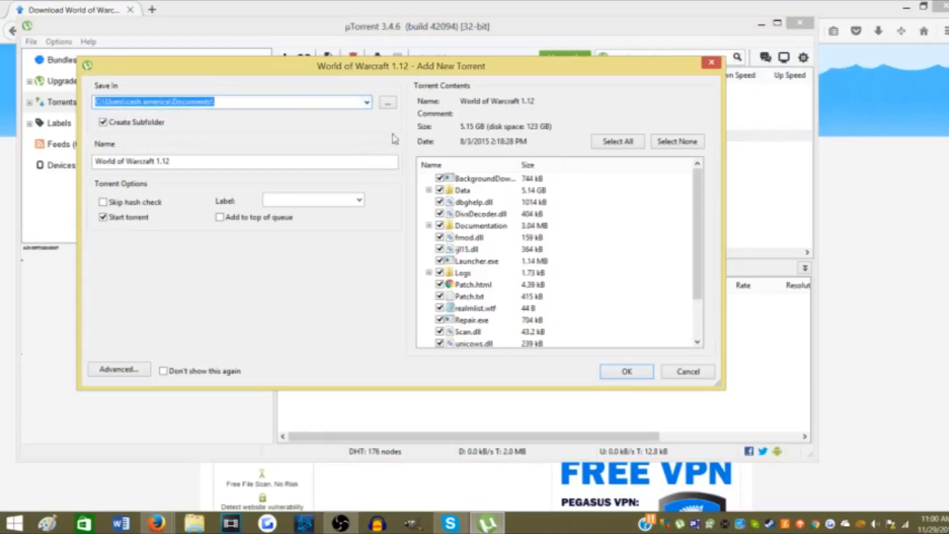
click(626, 371)
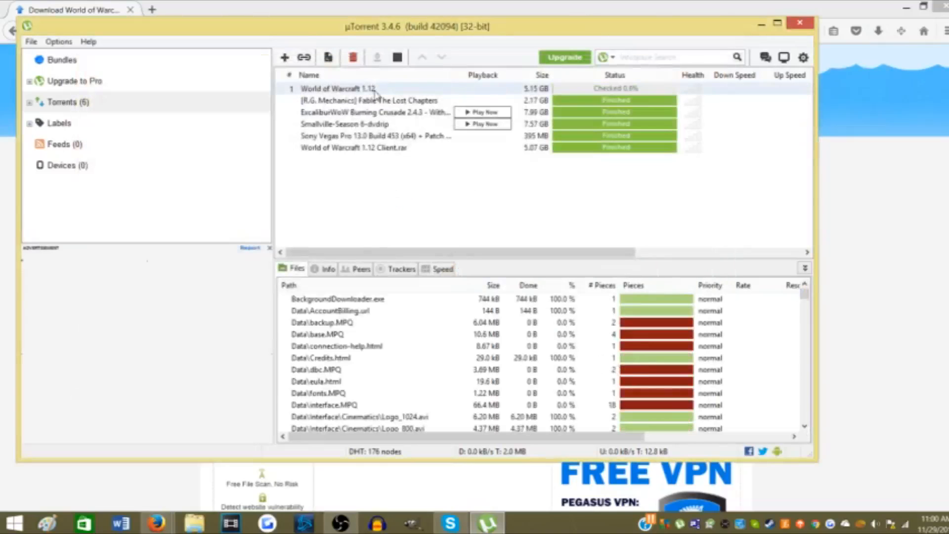
- Remove the newly added World of Warcraft 1.12 torrent and select the finished Client.rar download
right_click(337, 88)
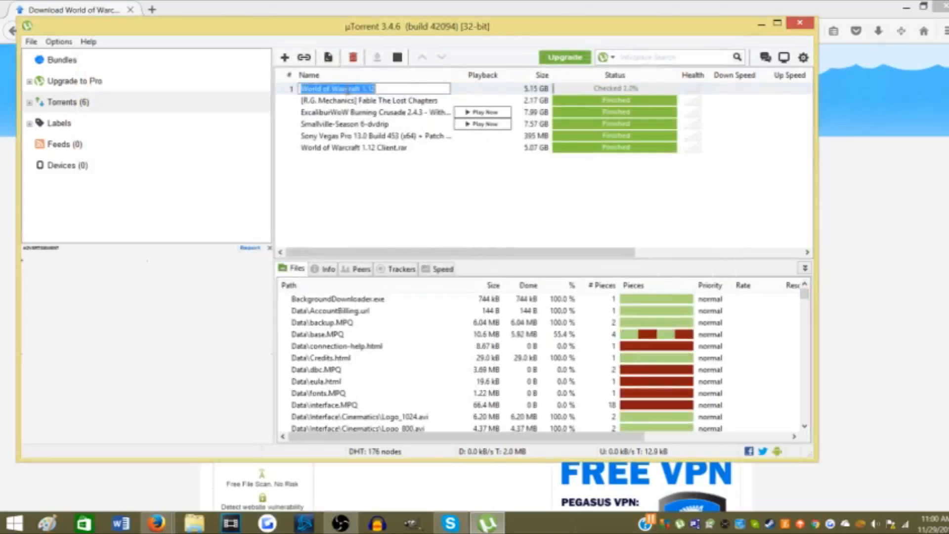
click(397, 57)
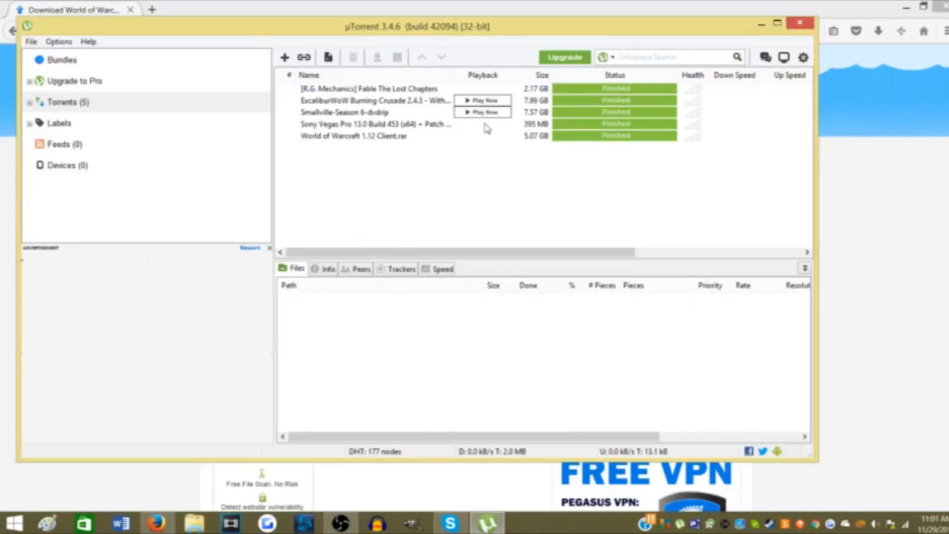
click(353, 136)
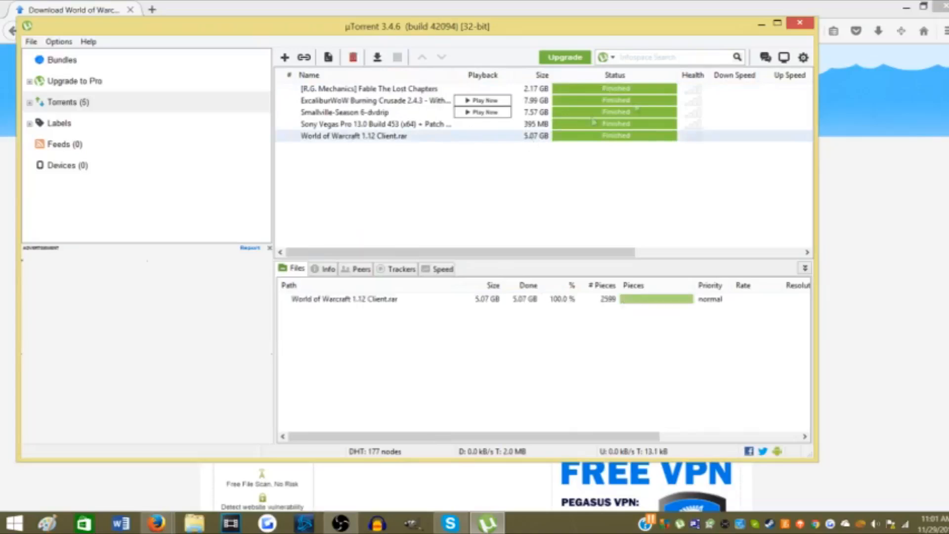
- Open World of Warcraft 1.12 Client.rar from its context menu, continuing past the harmful-files warning
right_click(354, 136)
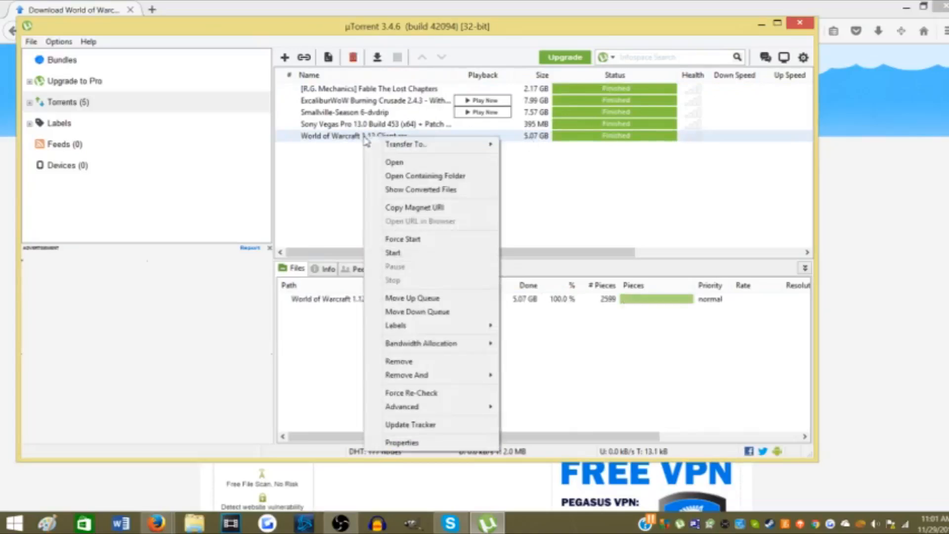
click(503, 146)
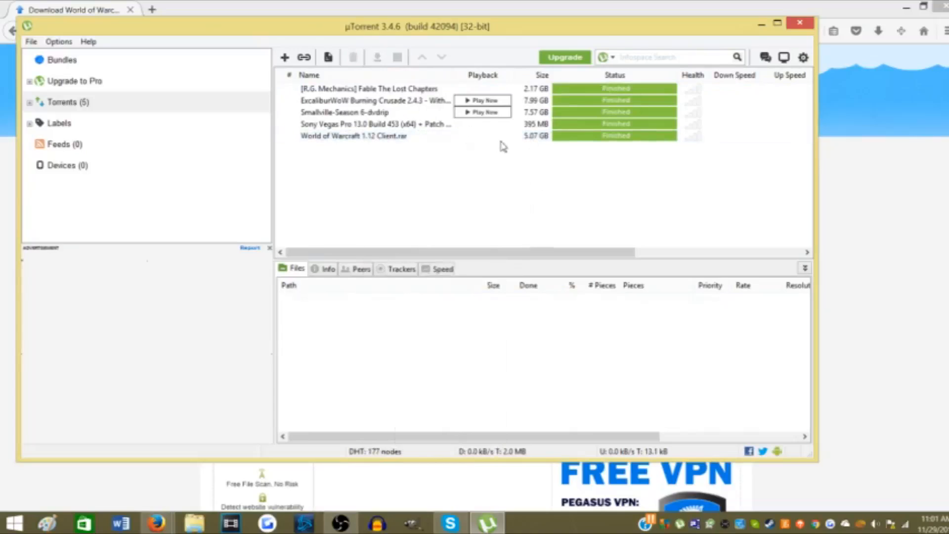
click(354, 135)
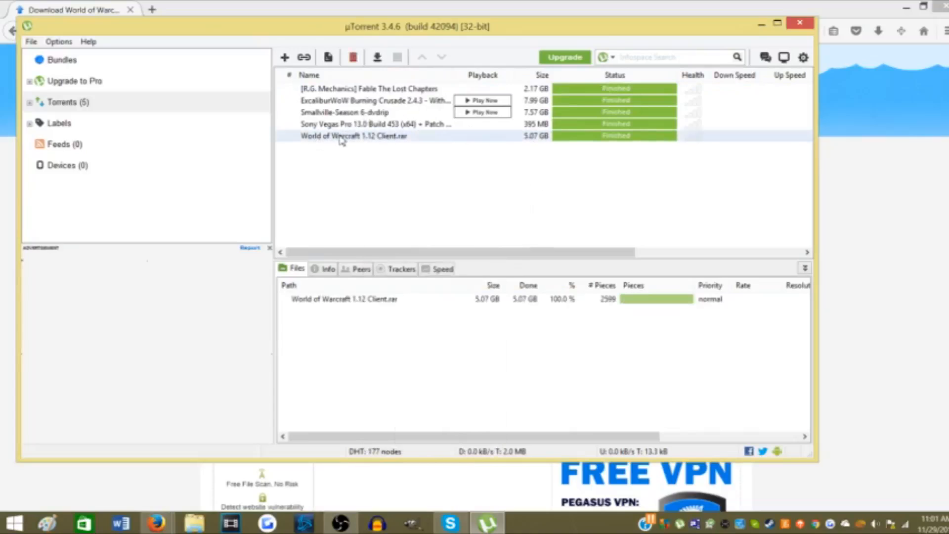
right_click(354, 135)
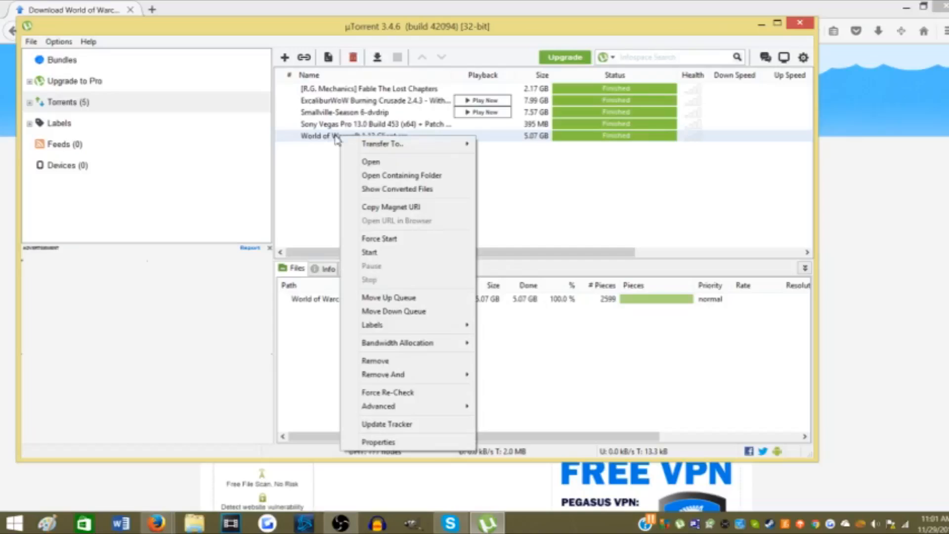
mouse_move(401, 175)
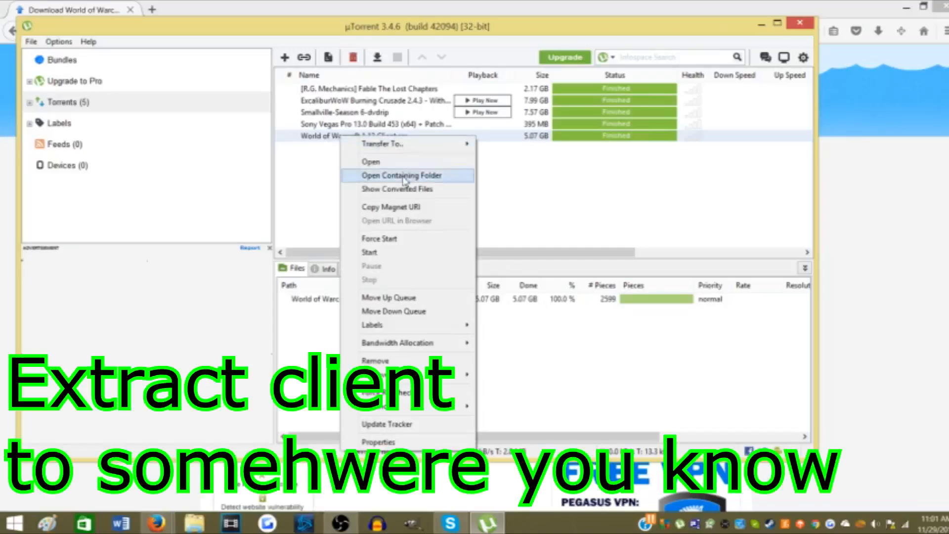
click(402, 175)
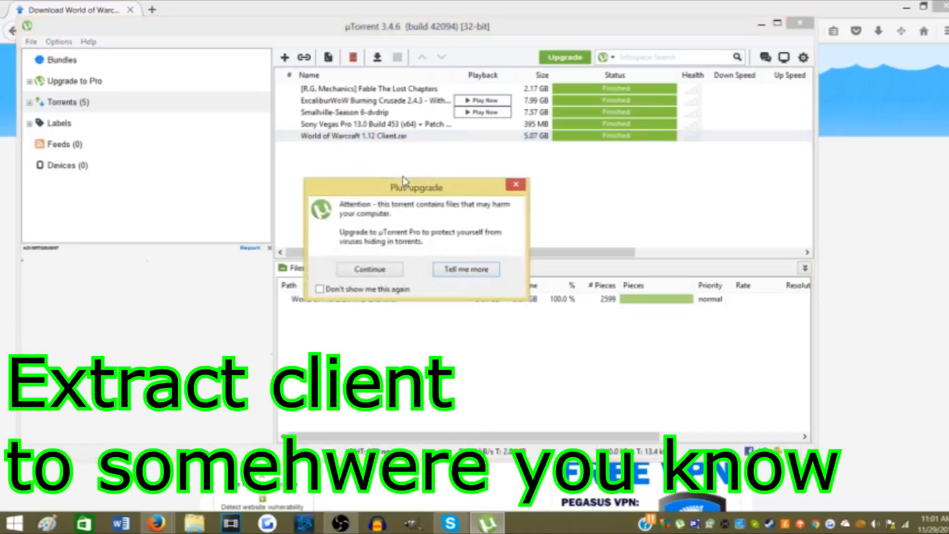
click(370, 269)
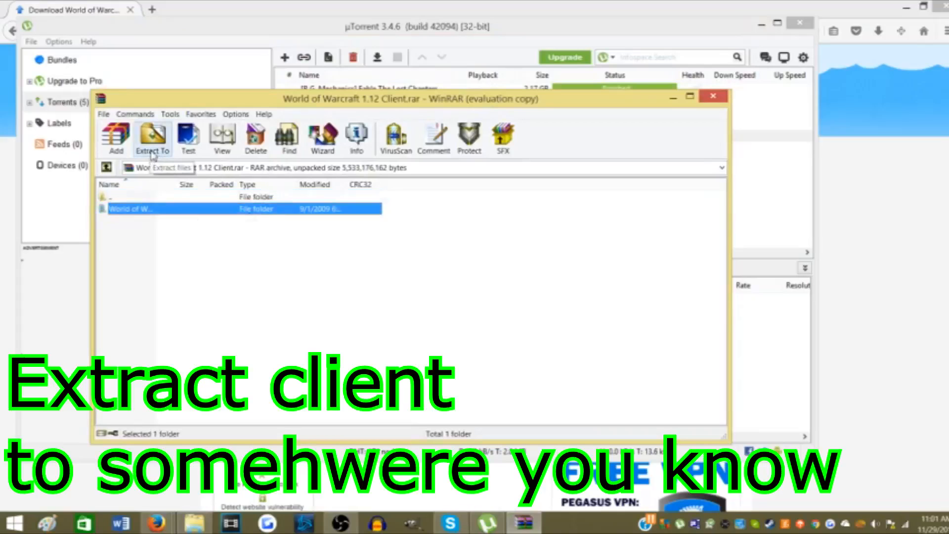
mouse_move(472, 111)
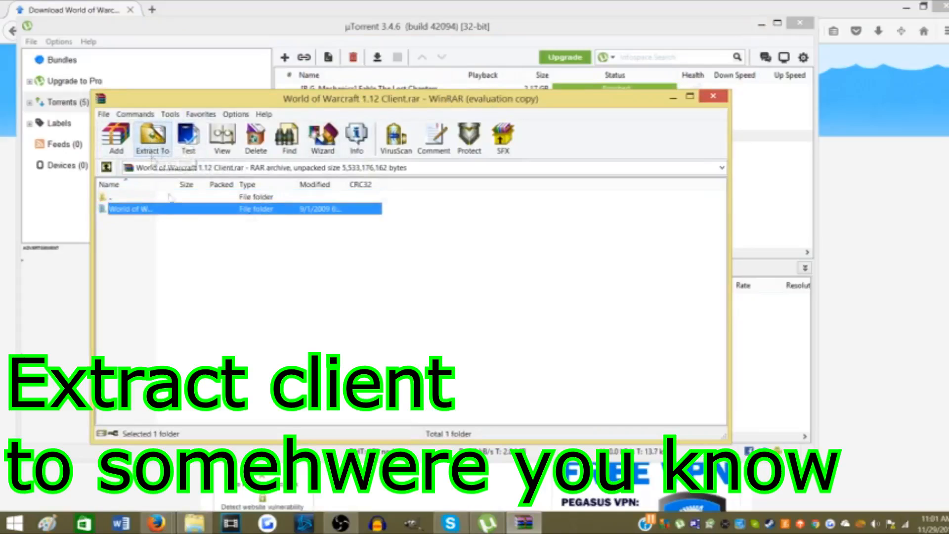
mouse_move(151, 138)
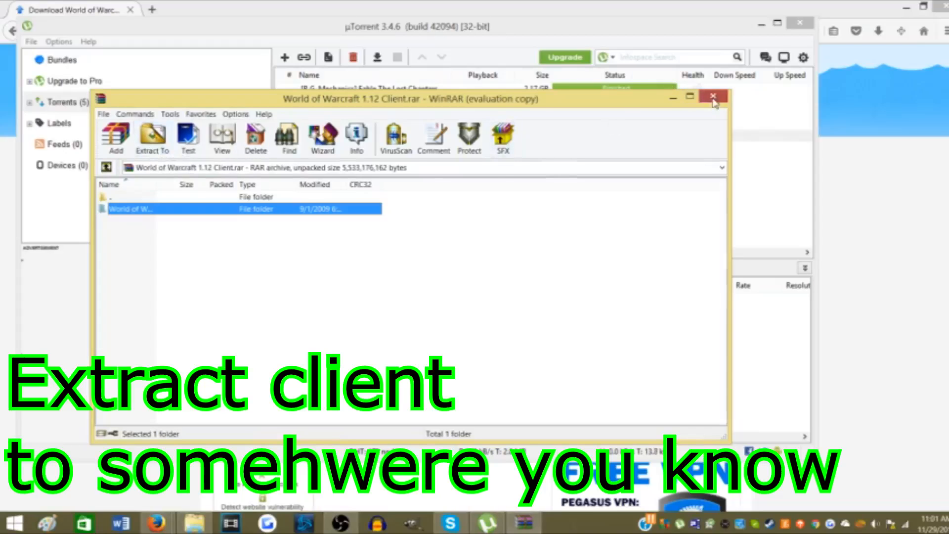
- Close the WinRAR window showing the single World of Warcraft client folder
click(712, 96)
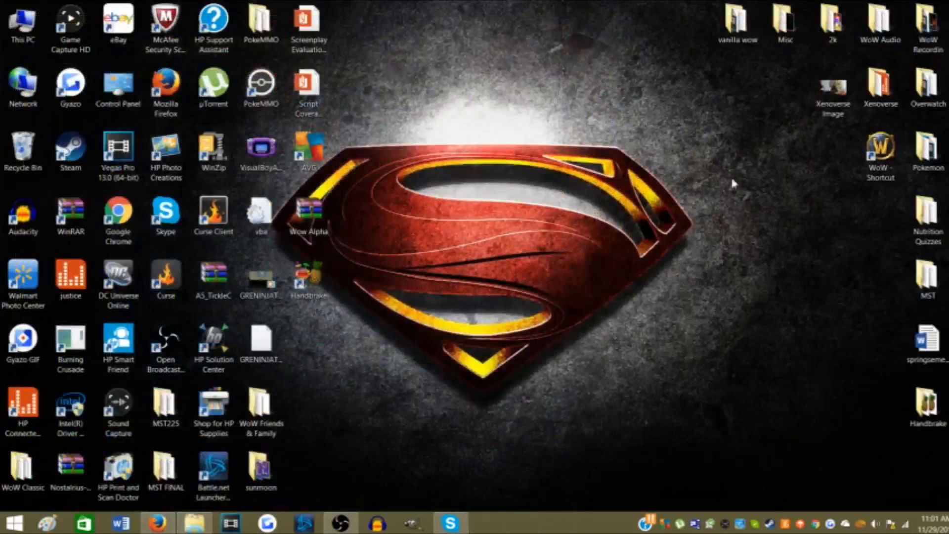
- Browse the World of Warcraft 1.12 folder to locate the WoW game application
right_click(879, 148)
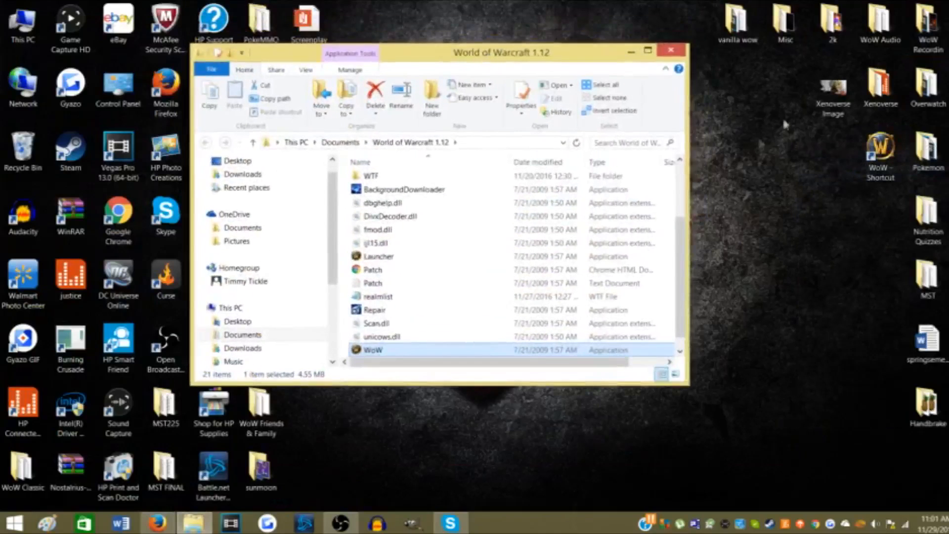
scroll(up, 3)
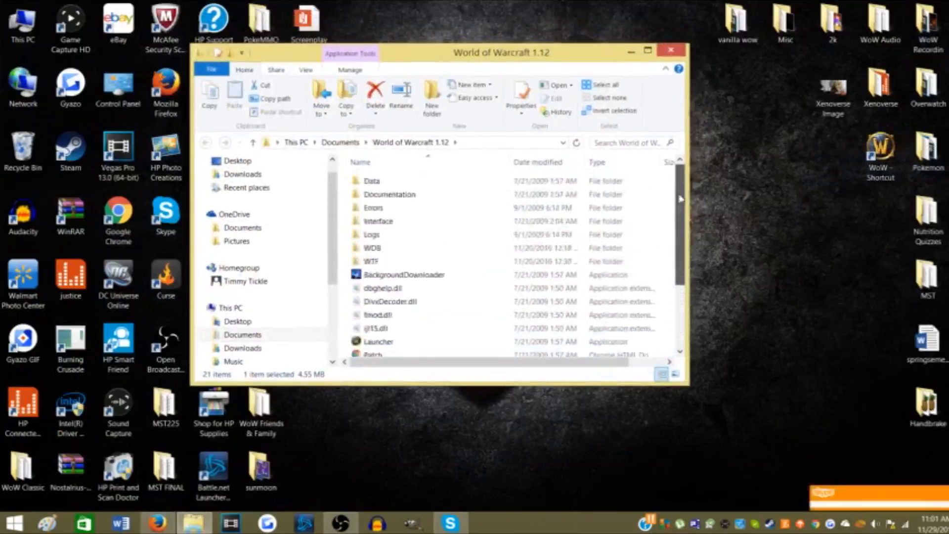
scroll(down, 3)
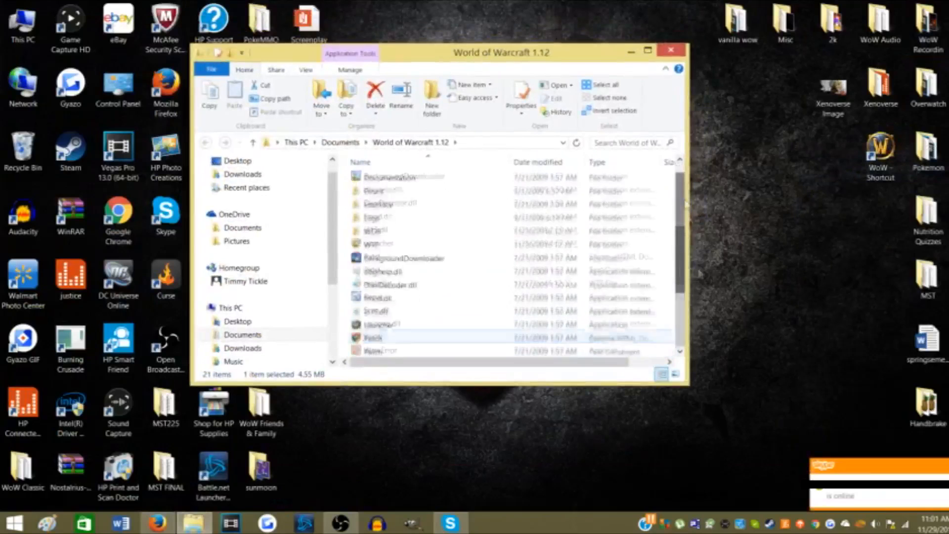
scroll(down, 3)
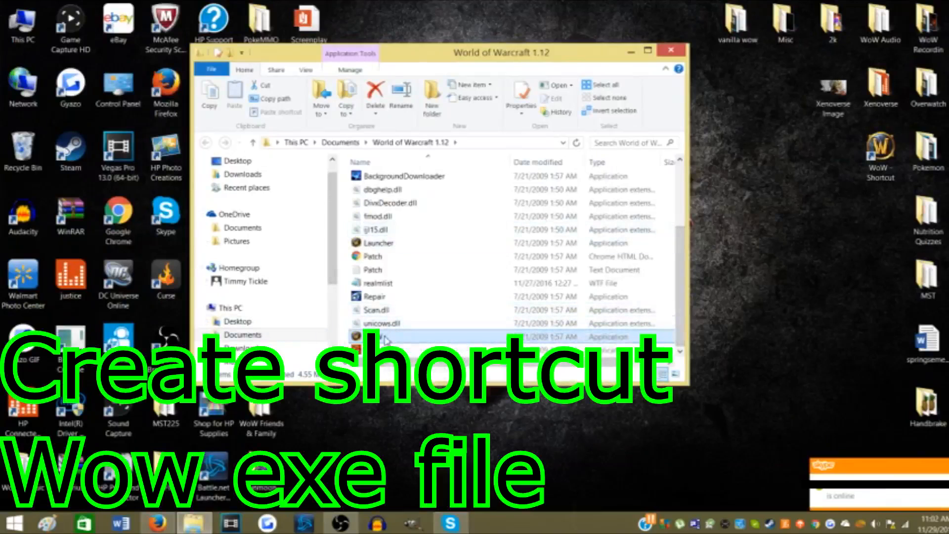
- Create a shortcut to WoW.exe, then open realmlist.wtf for editing
right_click(387, 336)
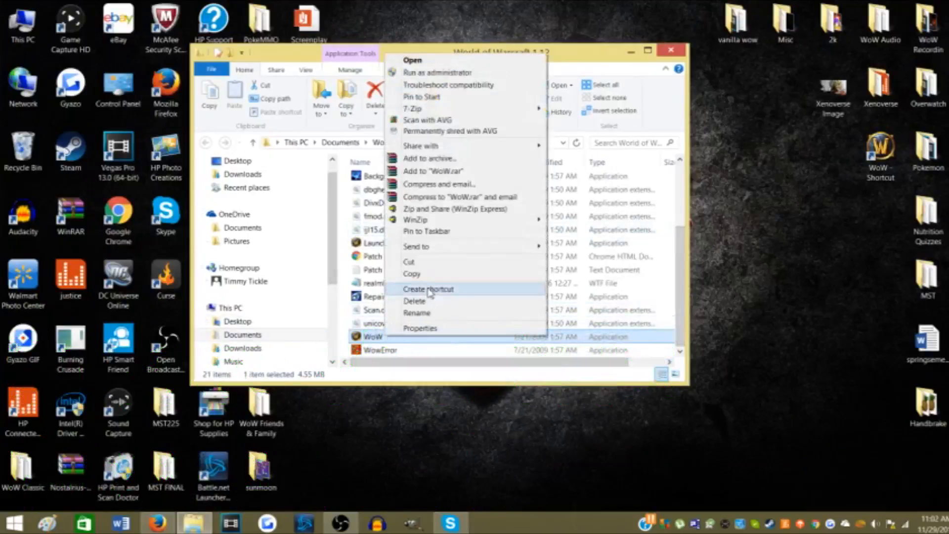
right_click(880, 146)
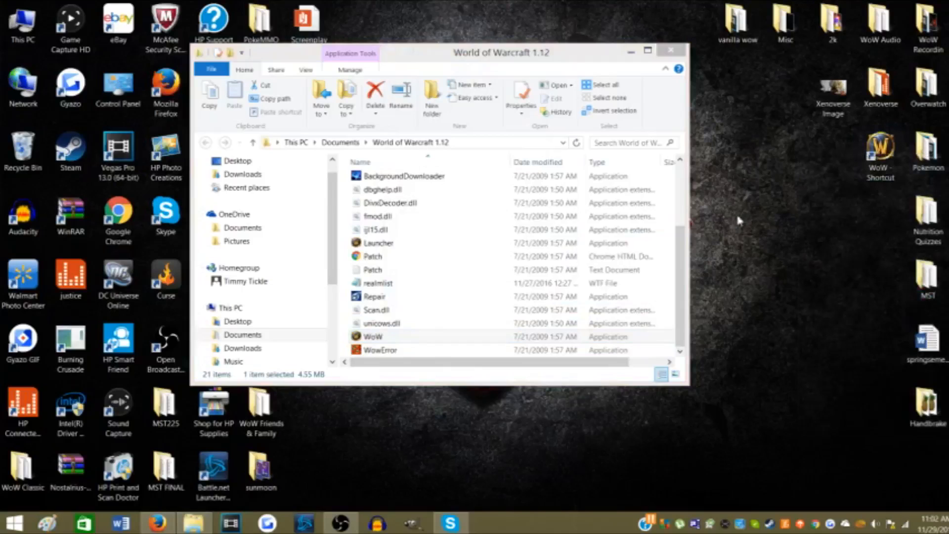
scroll(up, 3)
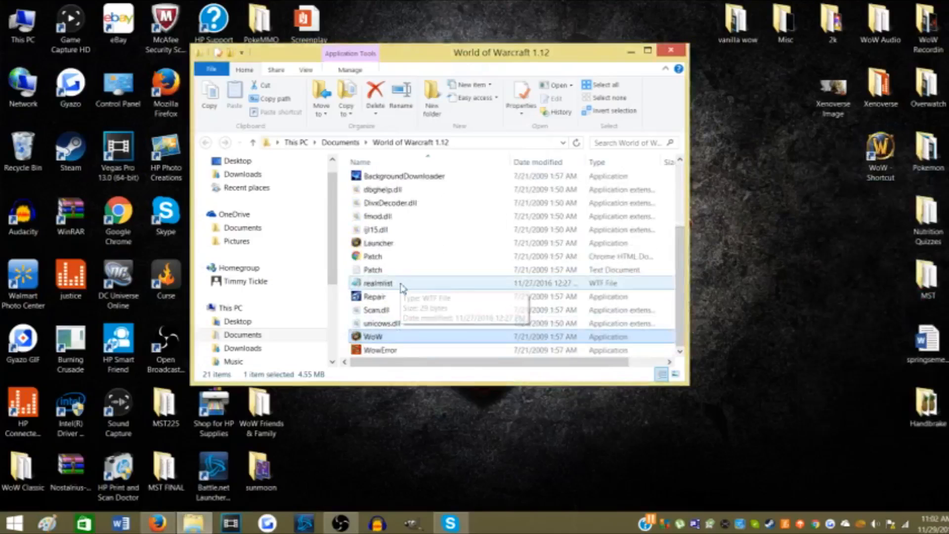
double_click(378, 283)
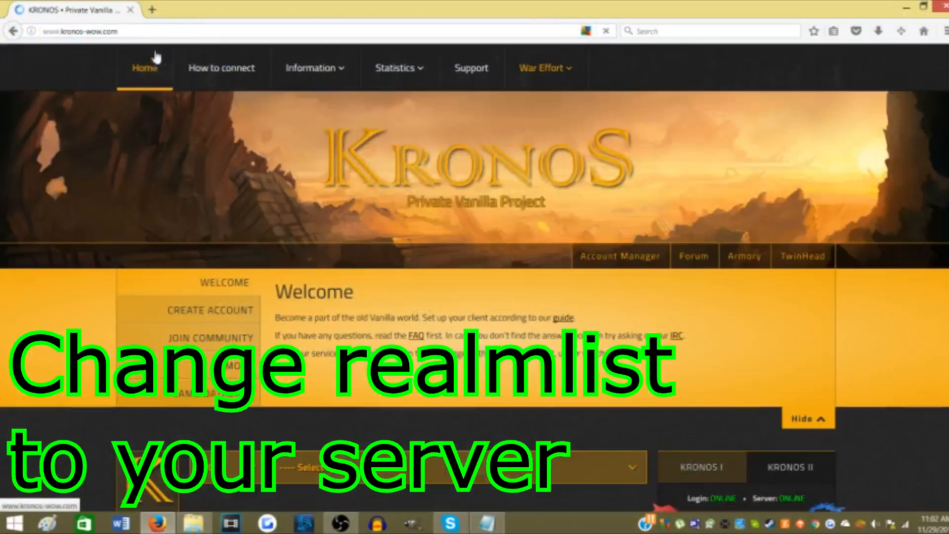
- Check How to connect, set realmlist to login.kronos-wow.com, save and close the file
click(221, 67)
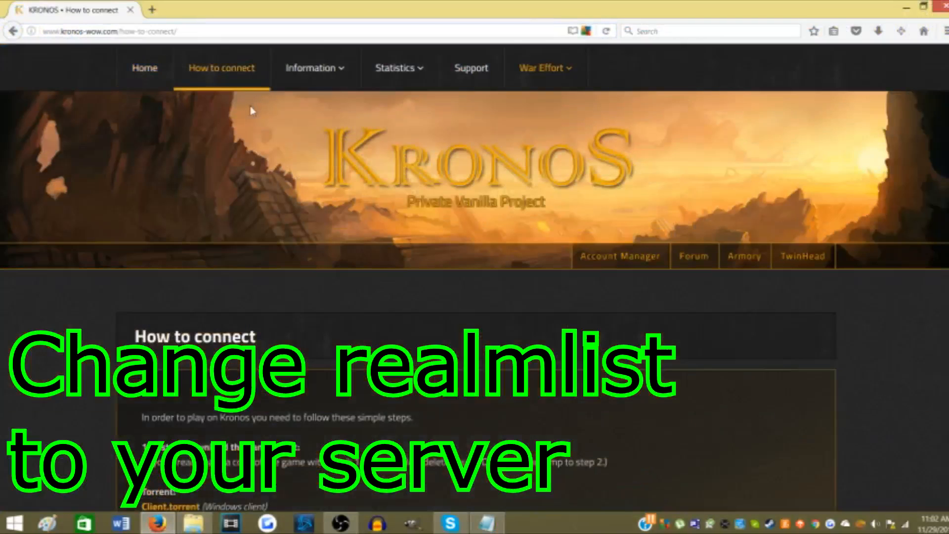
scroll(down, 3)
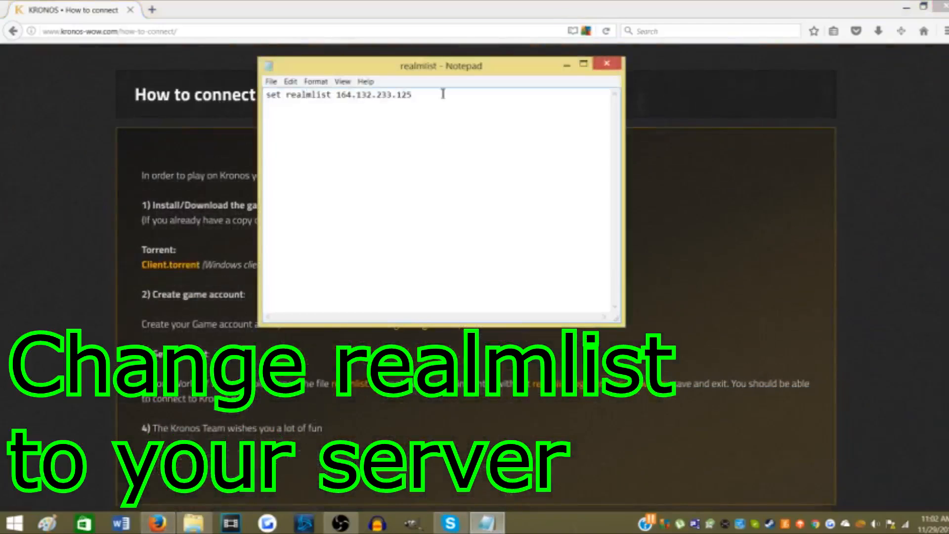
text(login.kronos-wow.com)
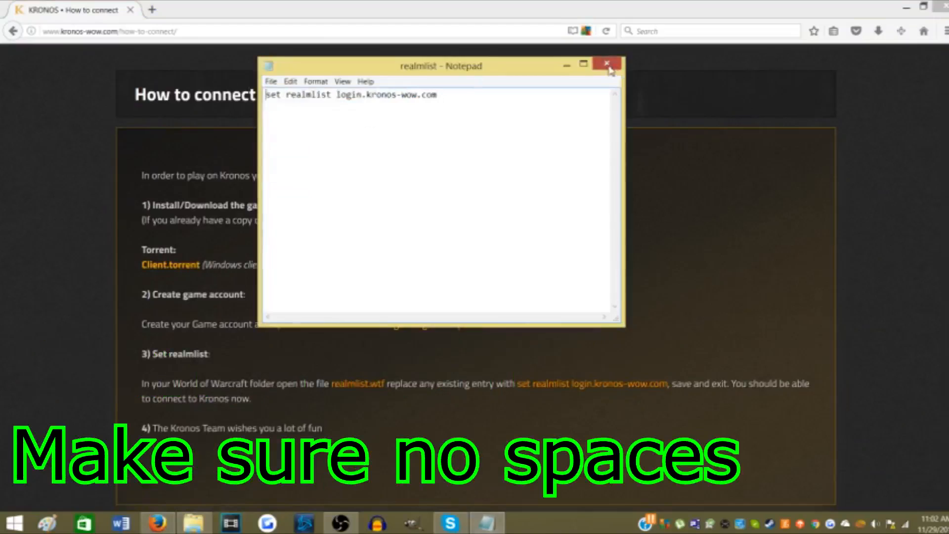
click(606, 63)
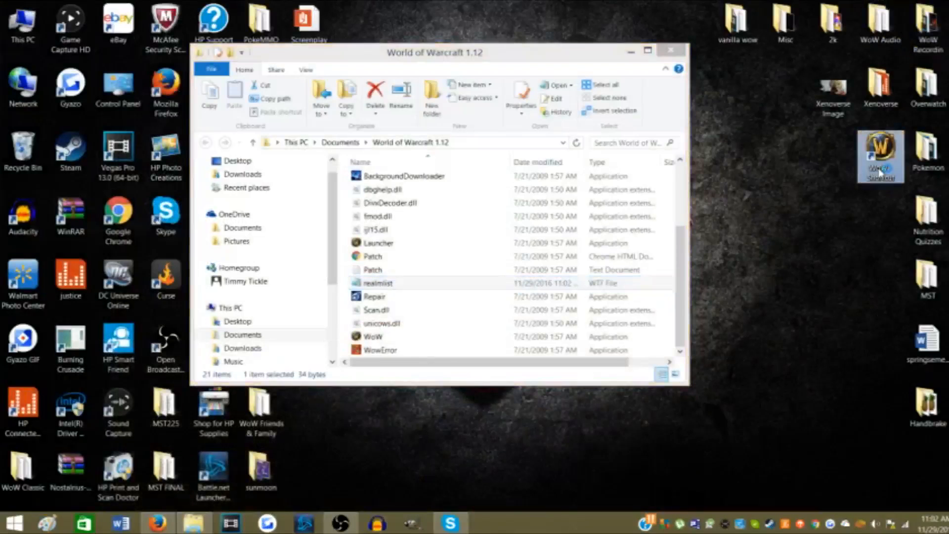
double_click(372, 336)
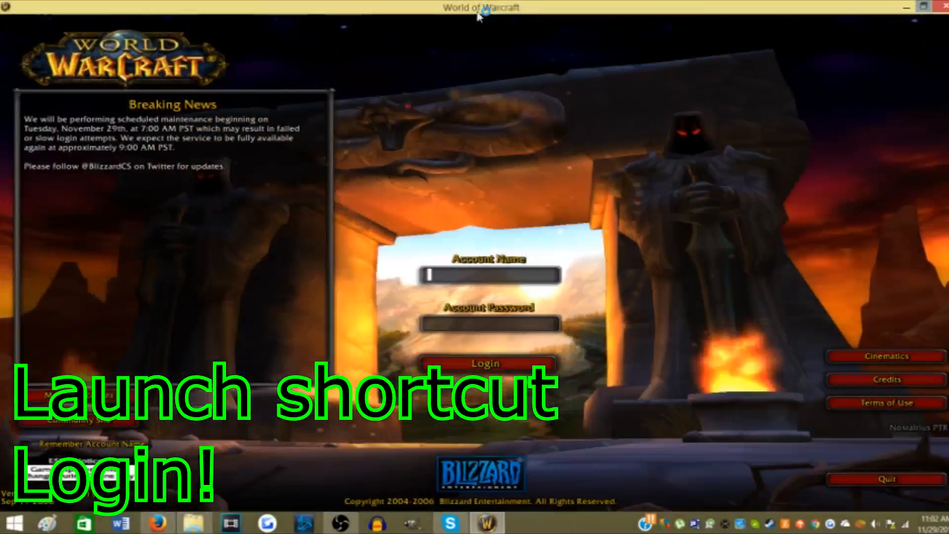
text(tgtickle)
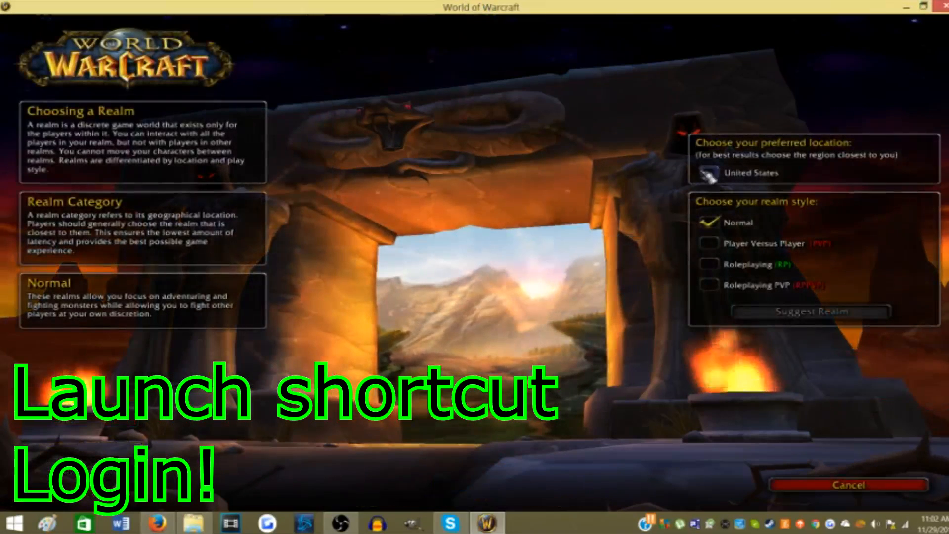
click(808, 311)
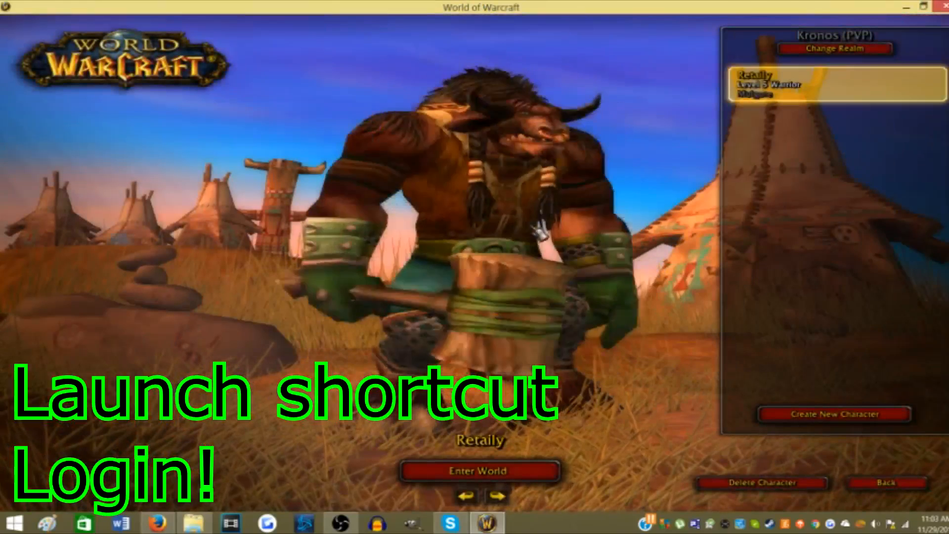
click(836, 49)
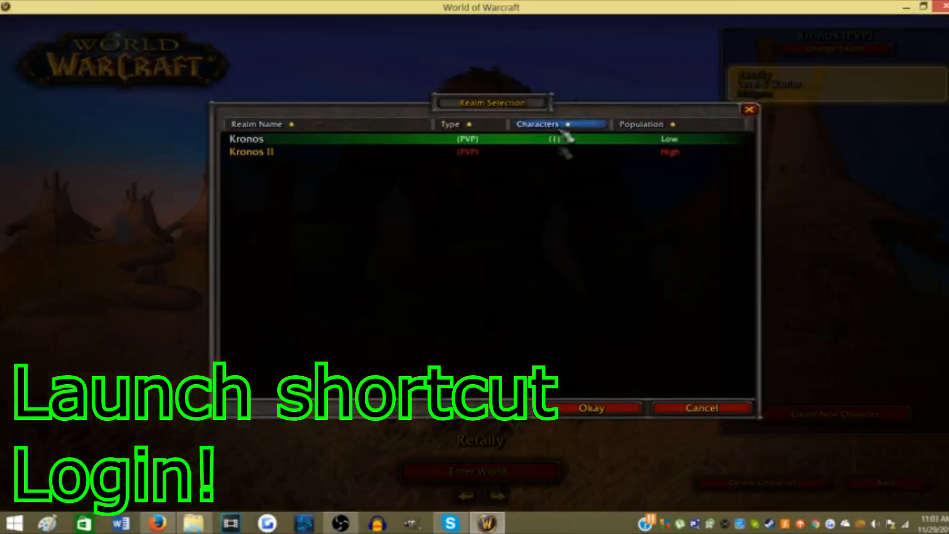
mouse_move(701, 423)
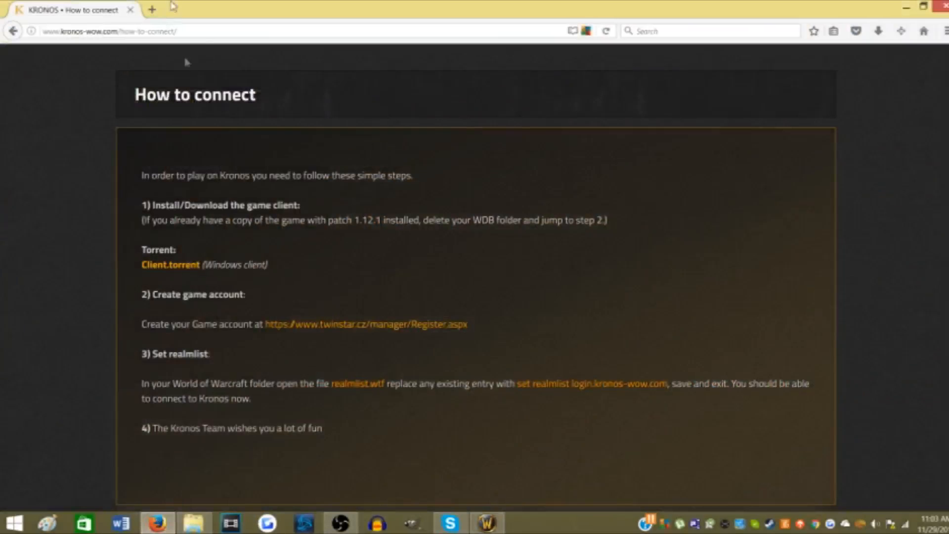
click(109, 31)
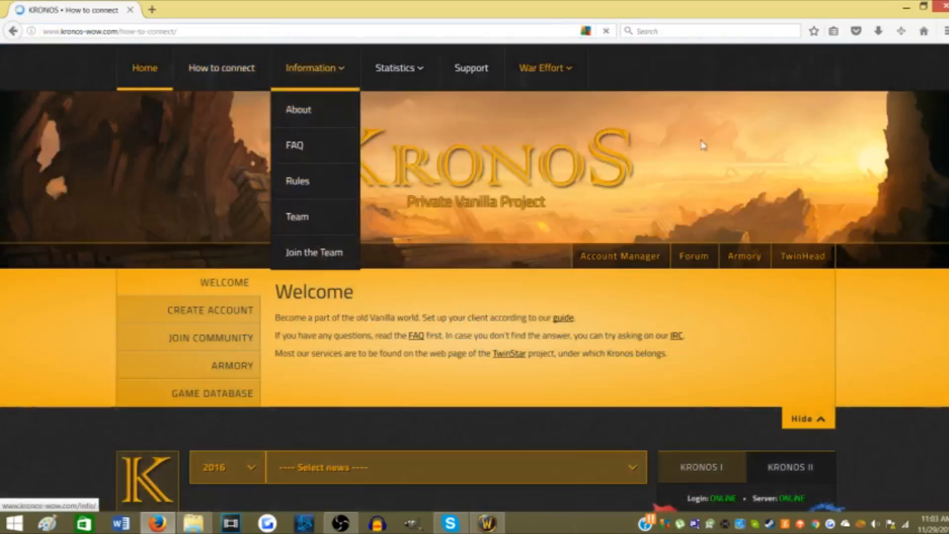
click(221, 68)
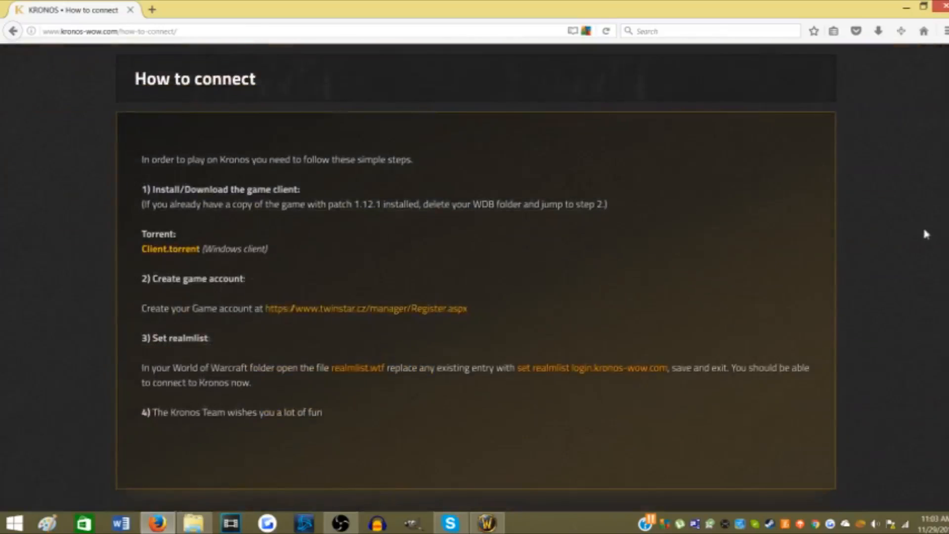
mouse_move(160, 259)
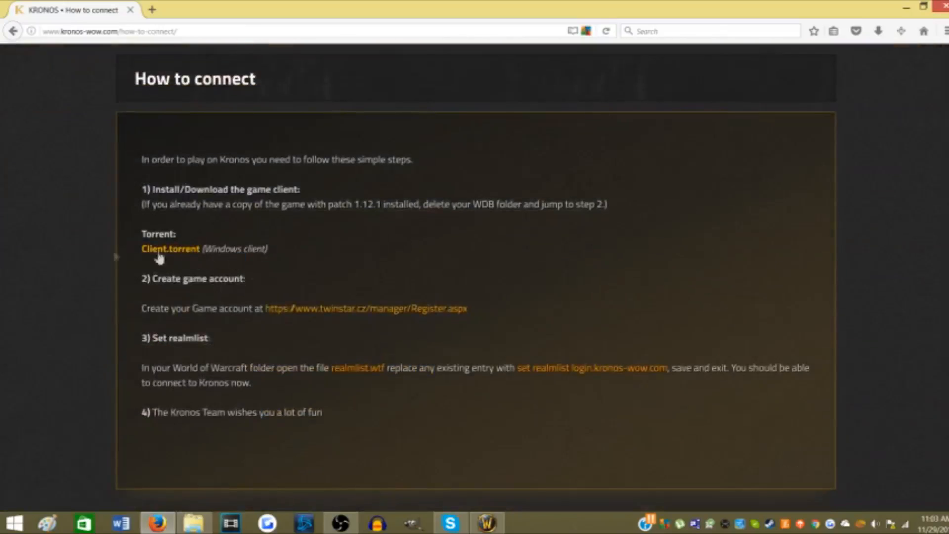
double_click(181, 248)
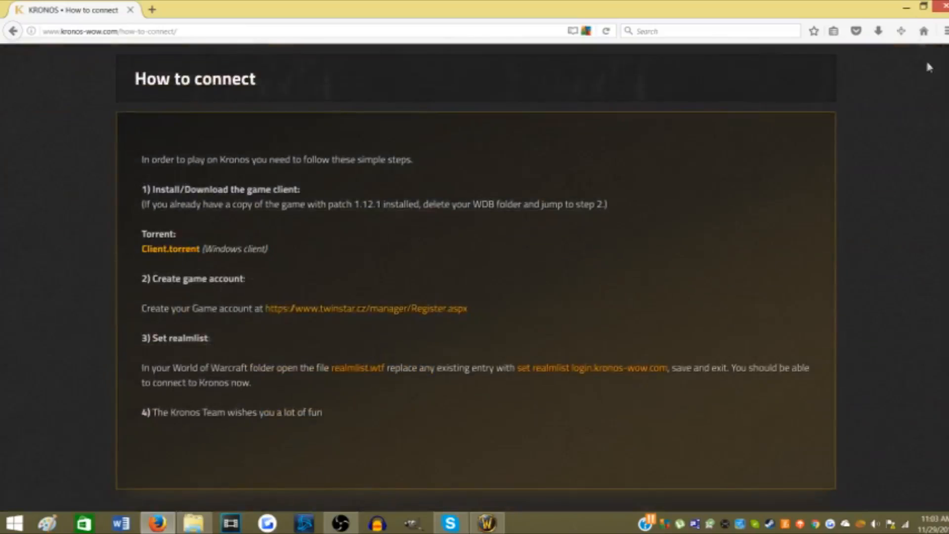
mouse_move(185, 409)
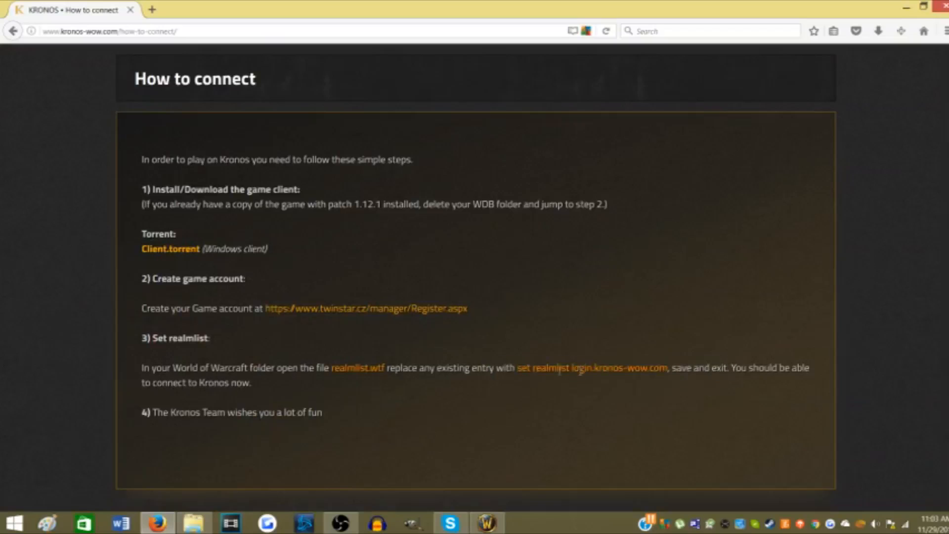
mouse_move(628, 397)
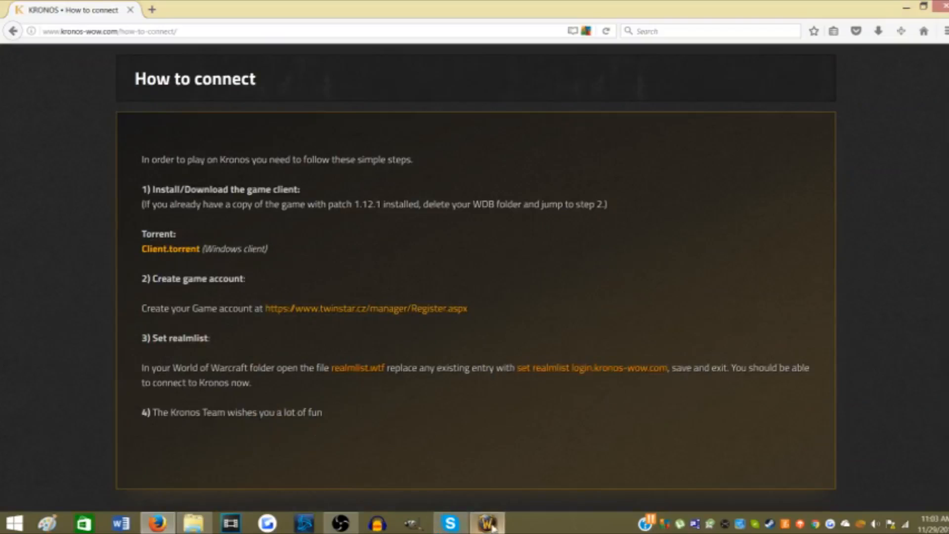
click(486, 523)
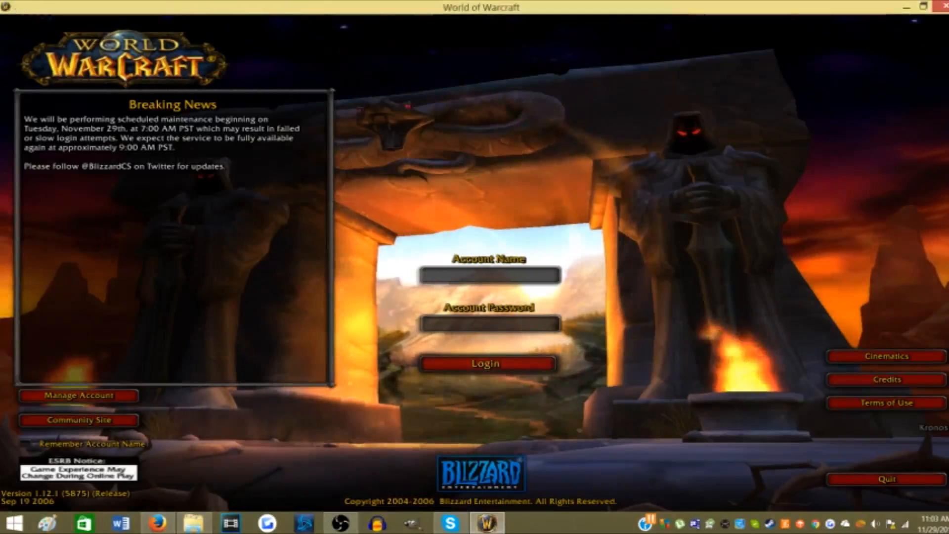
- Focus the Account Name field on the WoW login screen, ready for credentials
click(487, 275)
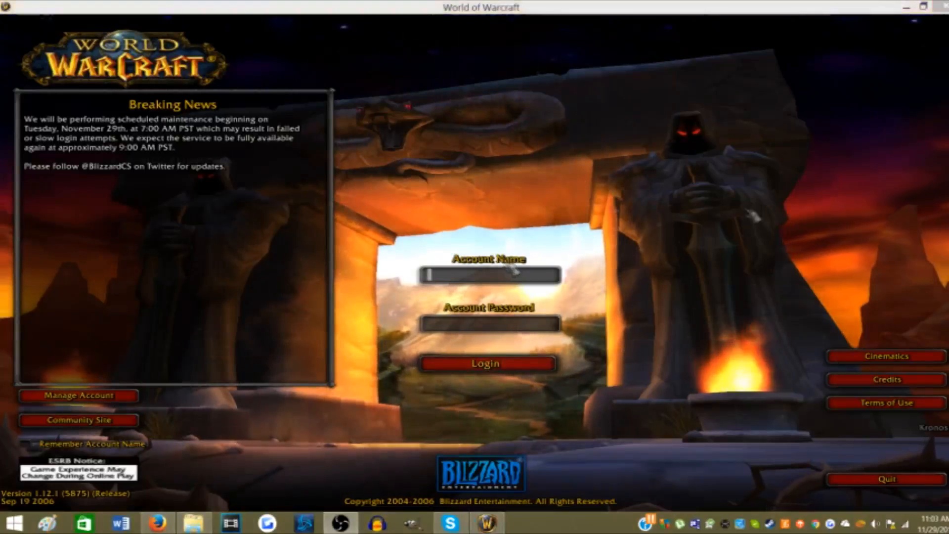